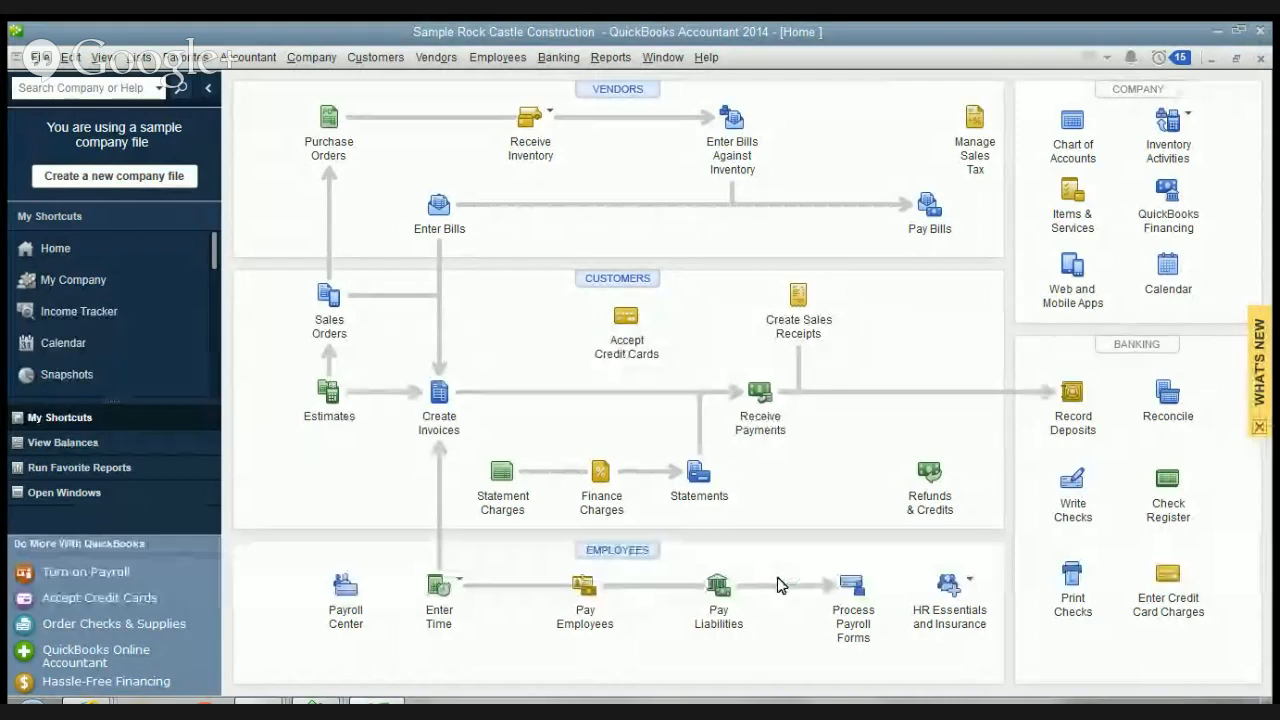
mouse_move(672, 125)
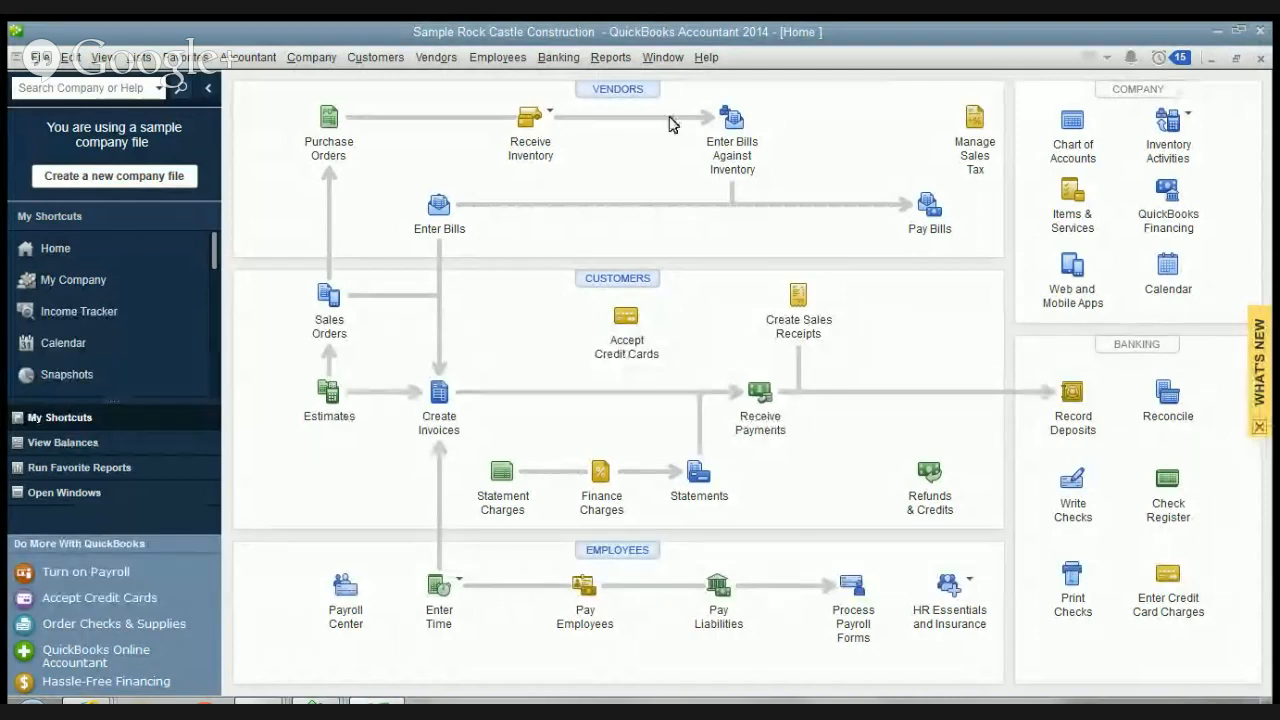
mouse_move(558, 57)
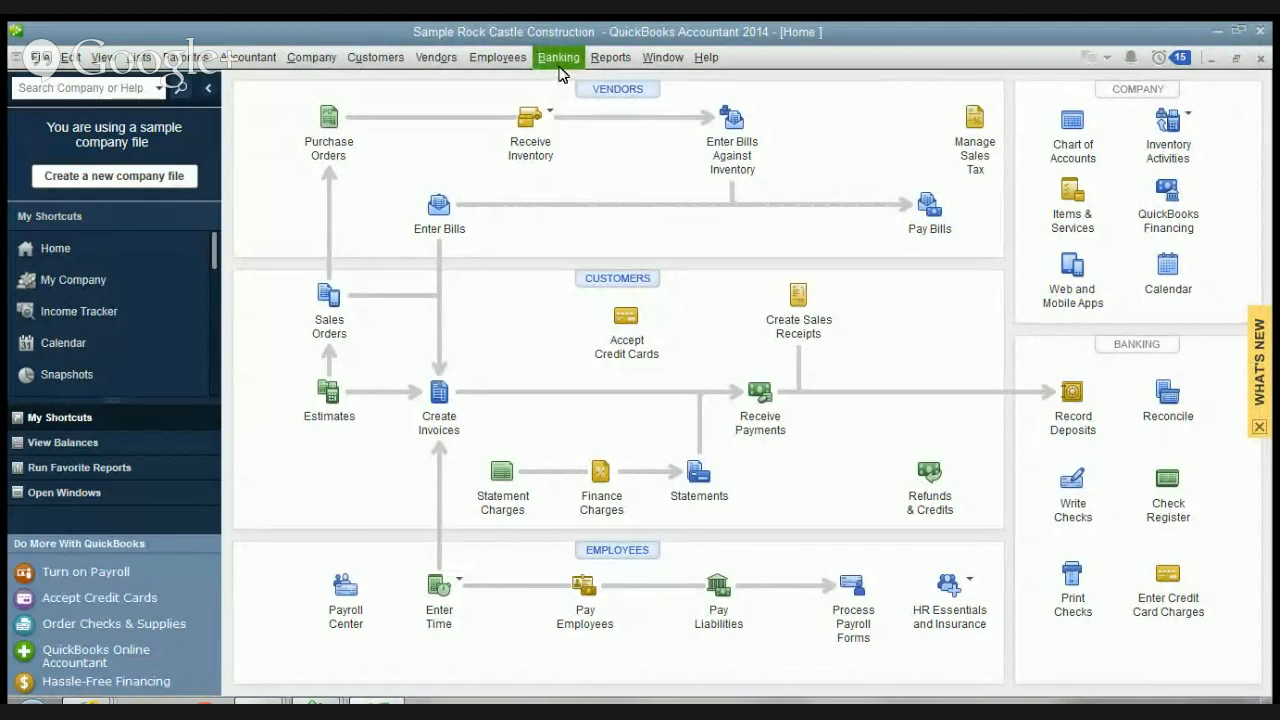
Enter a $20.00 C.U. Electric charge on the CalOil card and save it
left_click(558, 57)
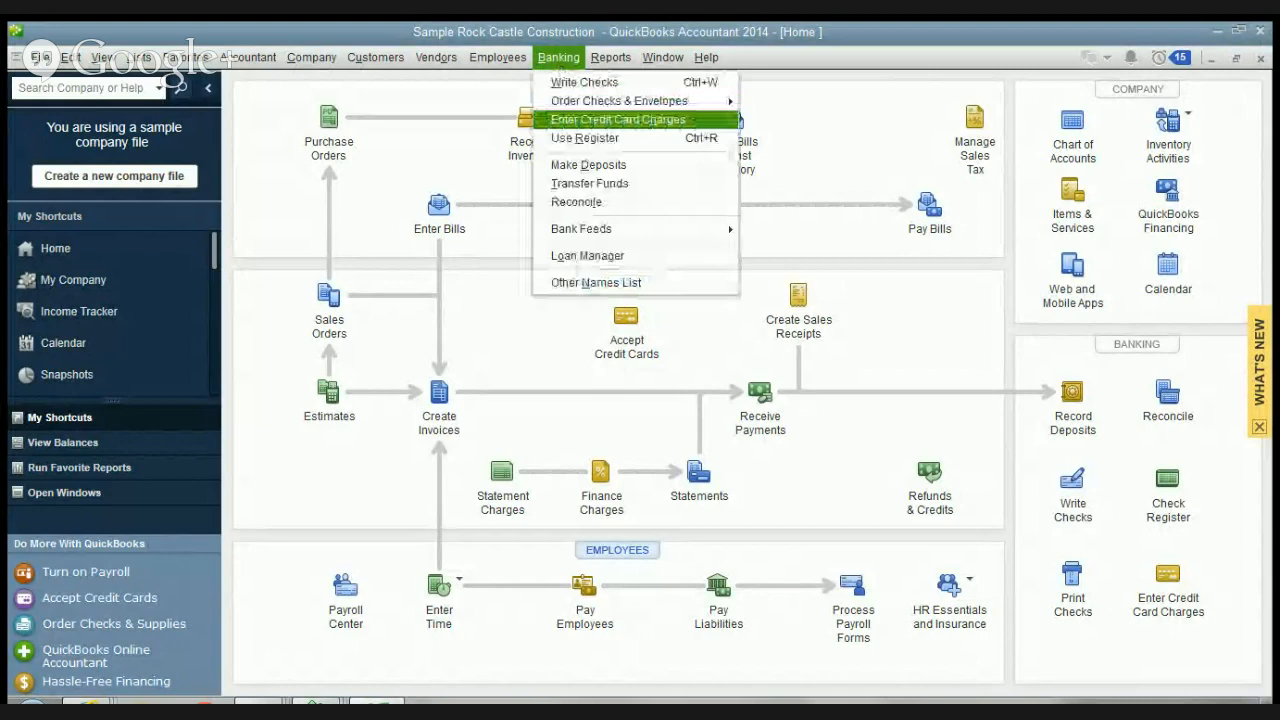
mouse_move(1010, 390)
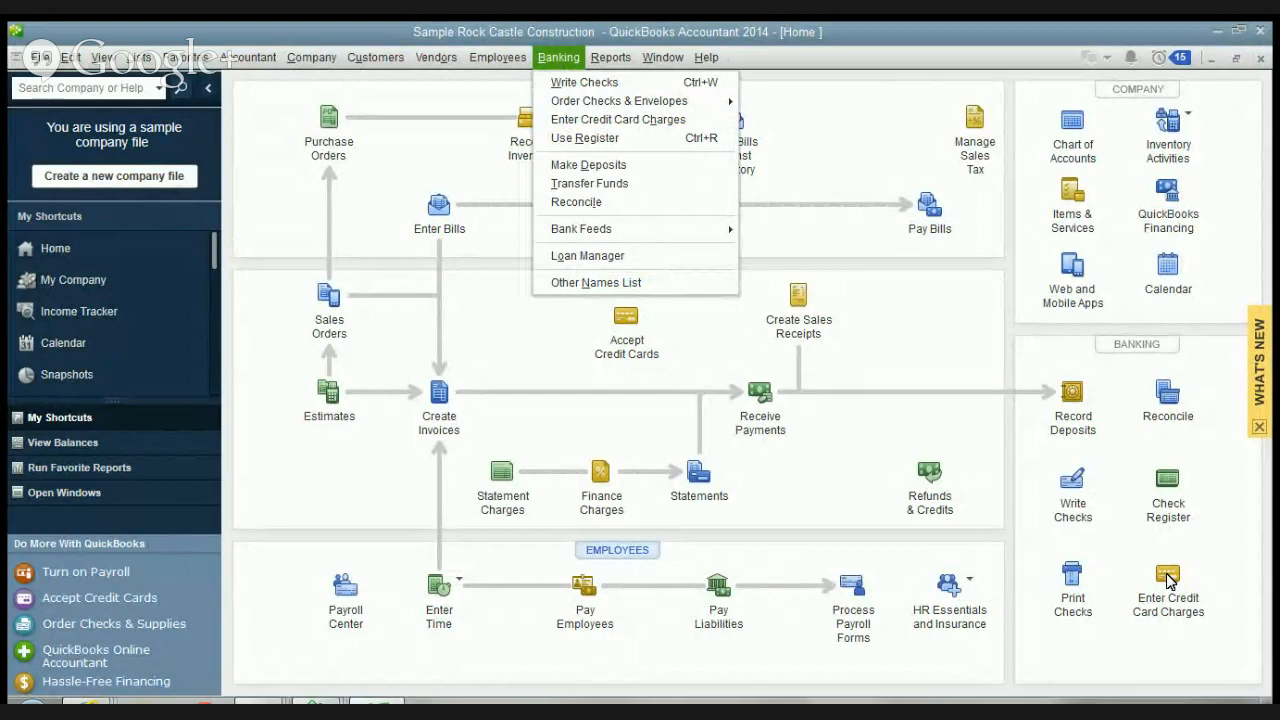
left_click(558, 57)
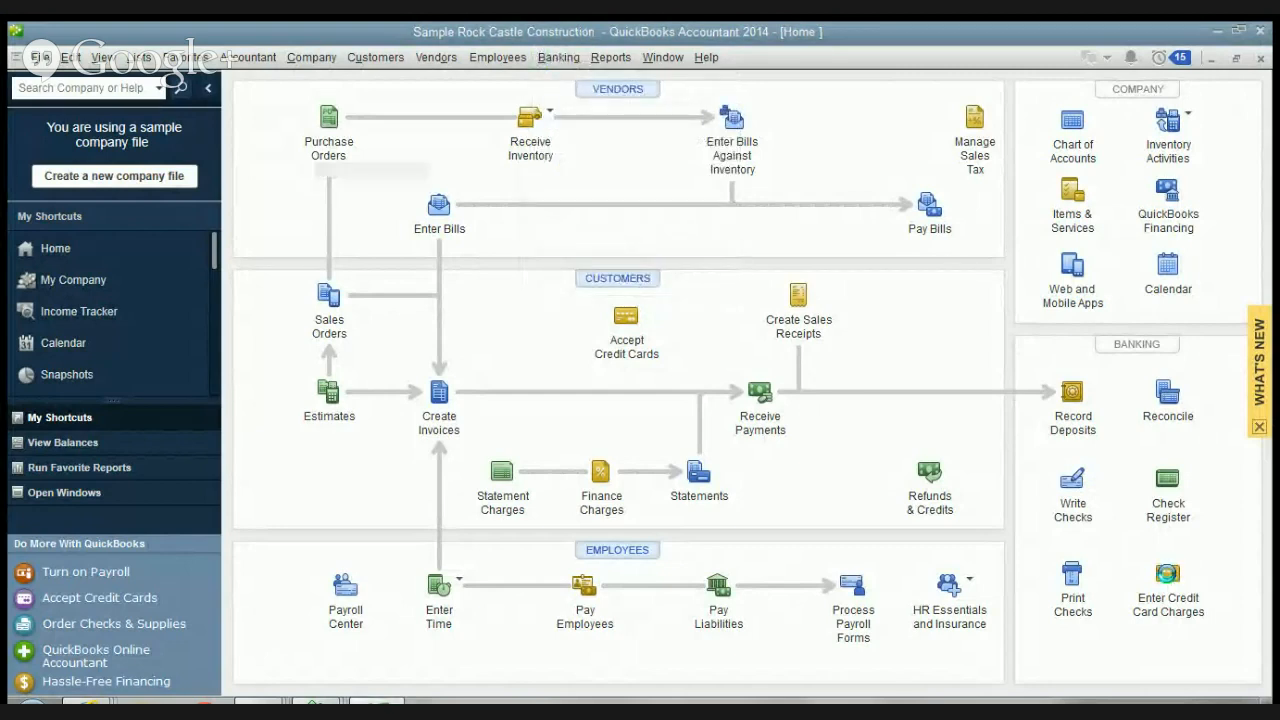
left_click(1167, 590)
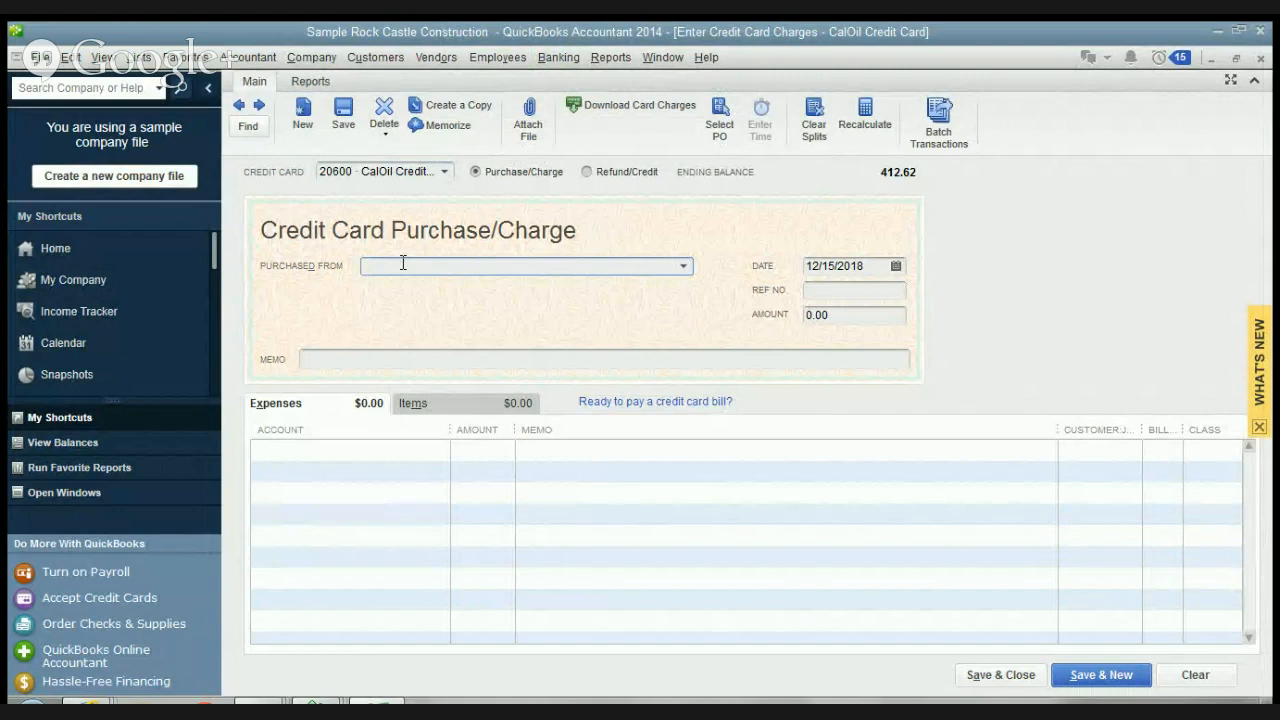
type("C.U. Electric")
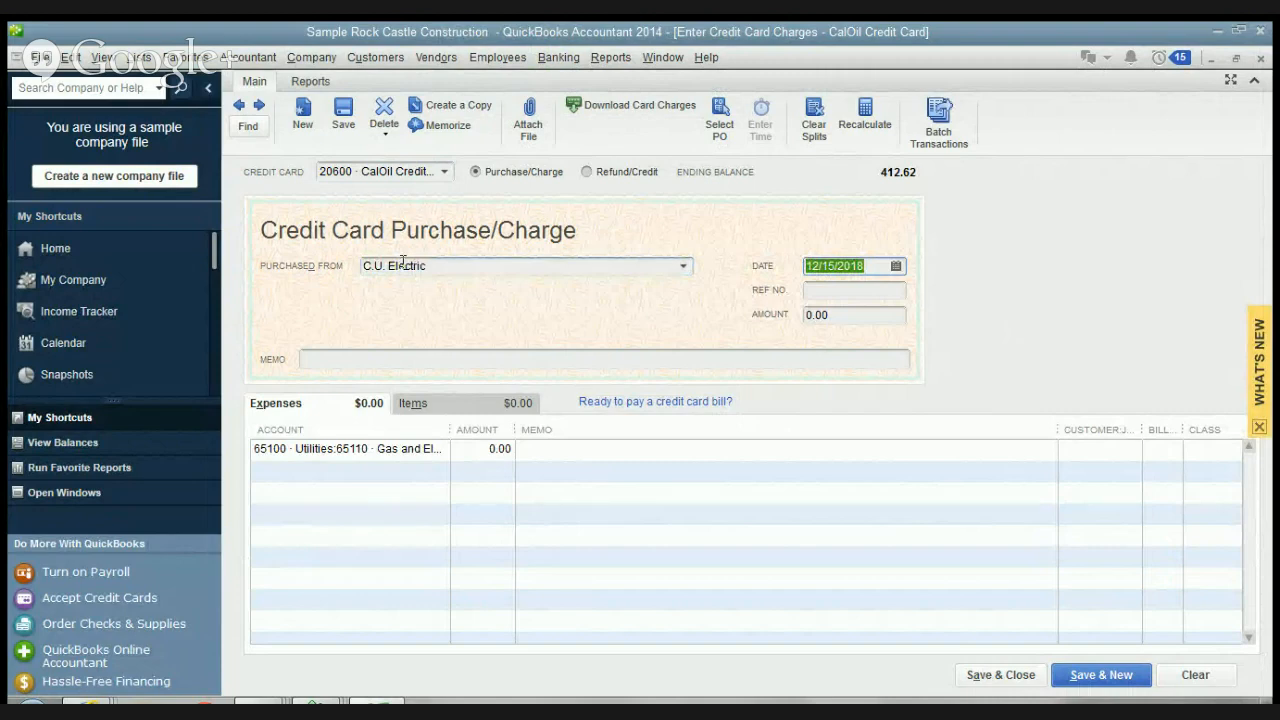
left_click(853, 315)
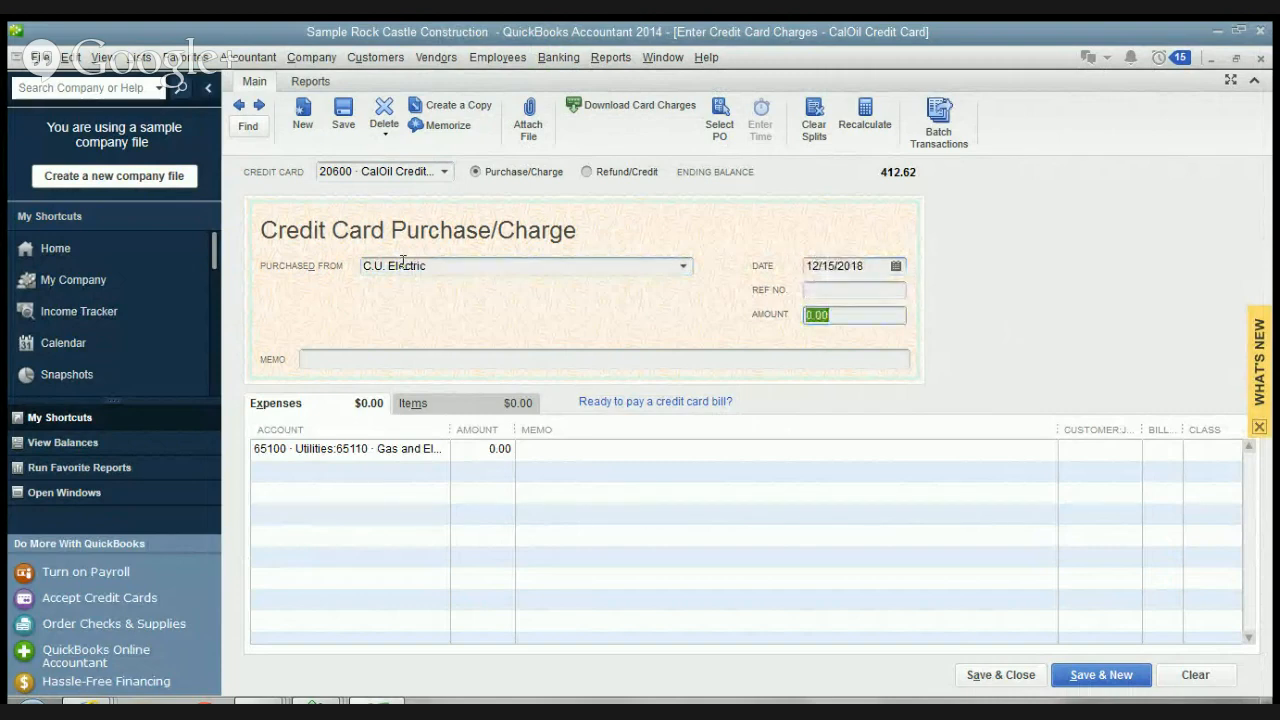
type("20.00")
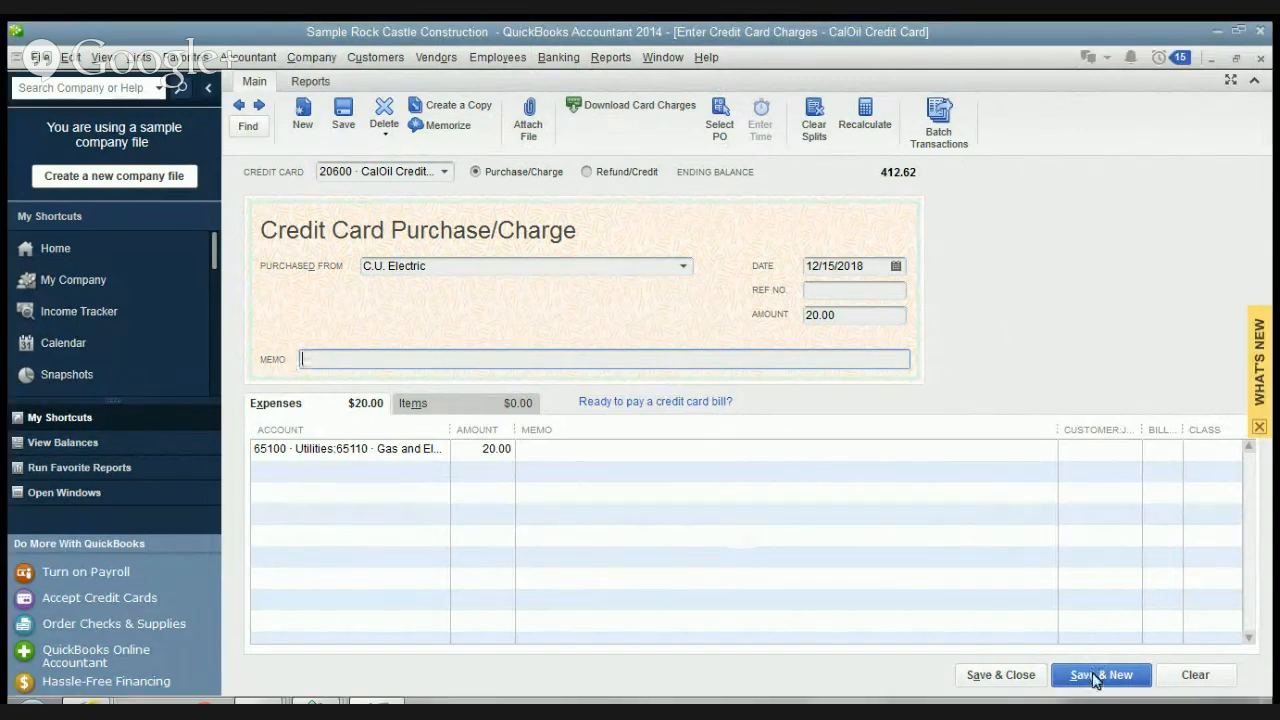
left_click(1101, 674)
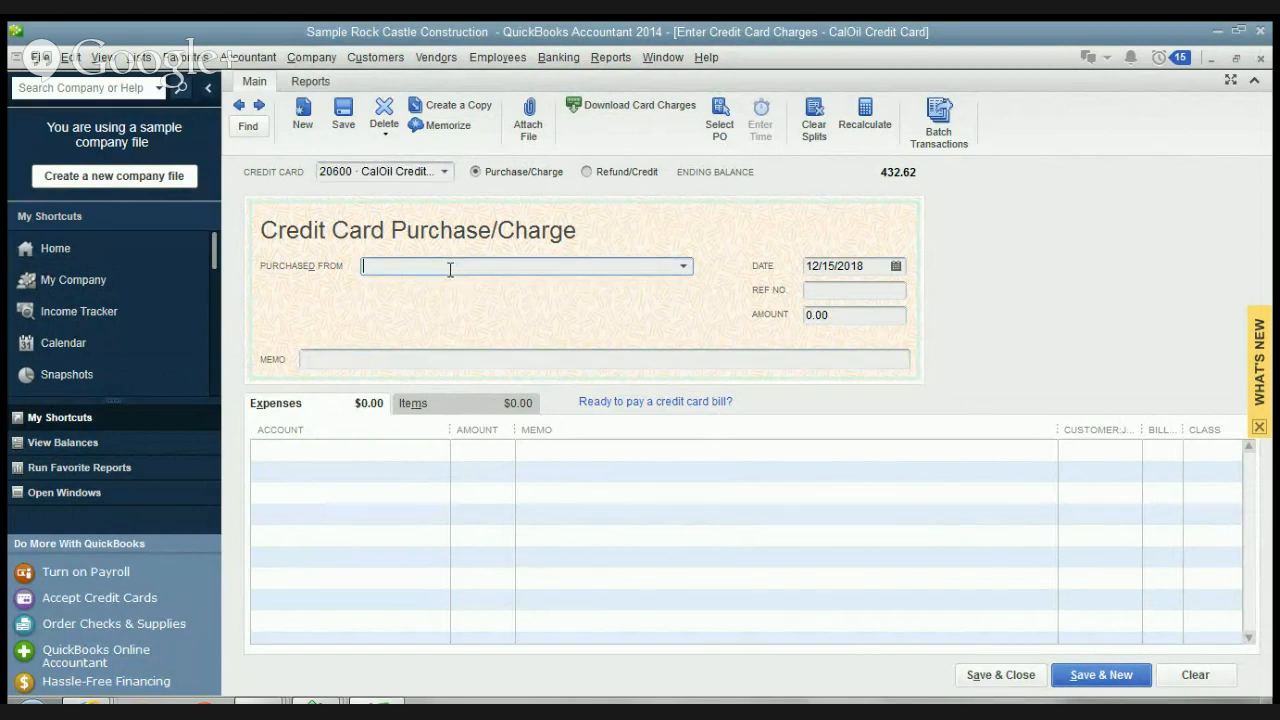
Enter the Cal Gas & Electric charge, then a $328 Best Buy charge dated December 17
type("Cal Gas & Electric")
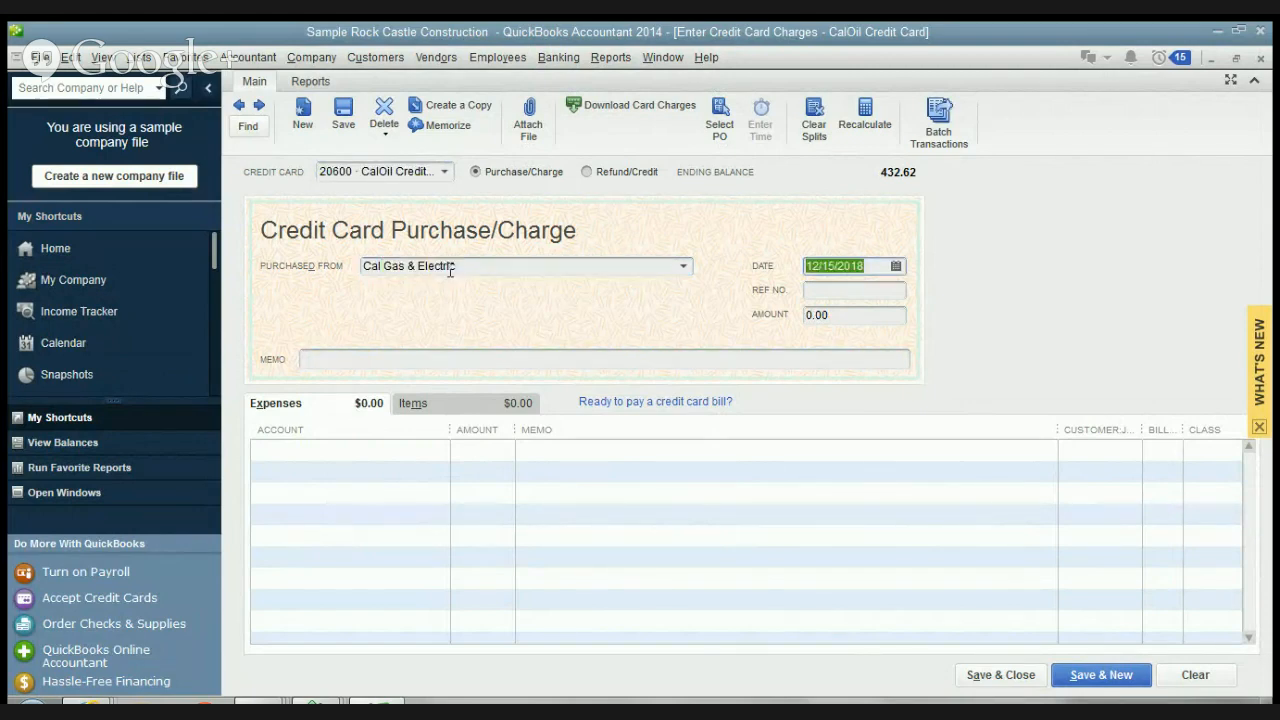
type("5")
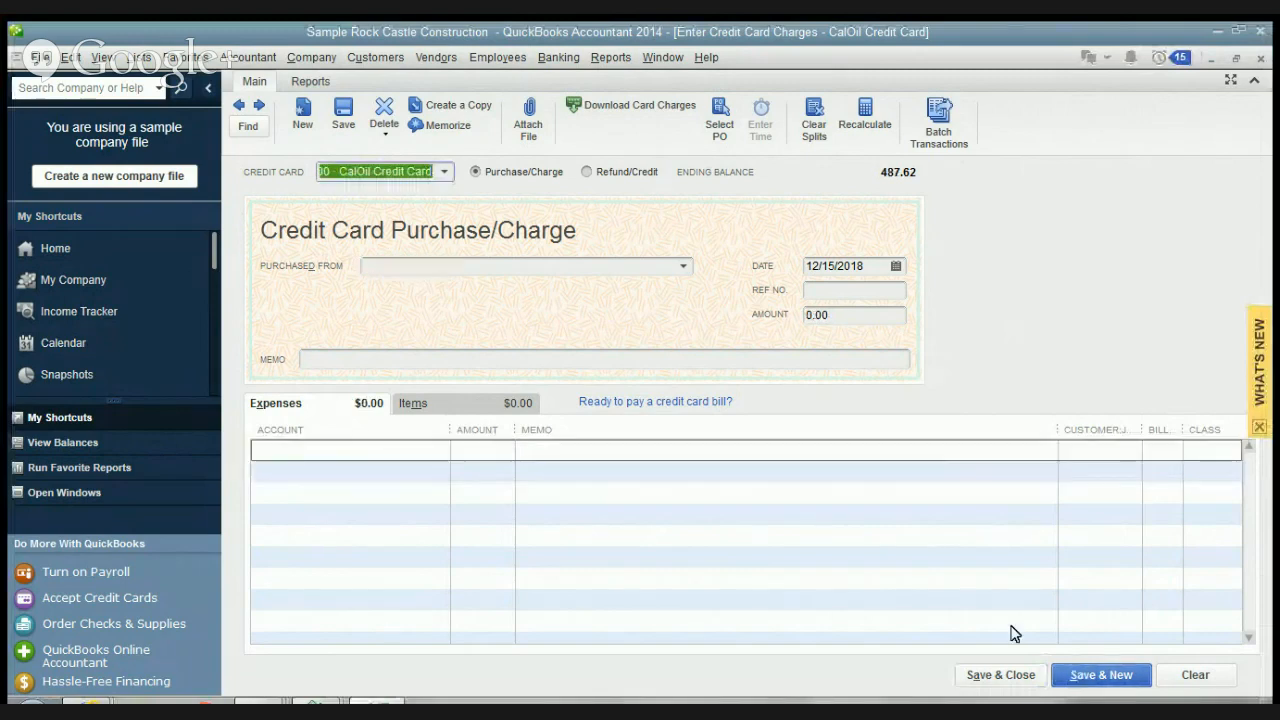
mouse_move(513, 193)
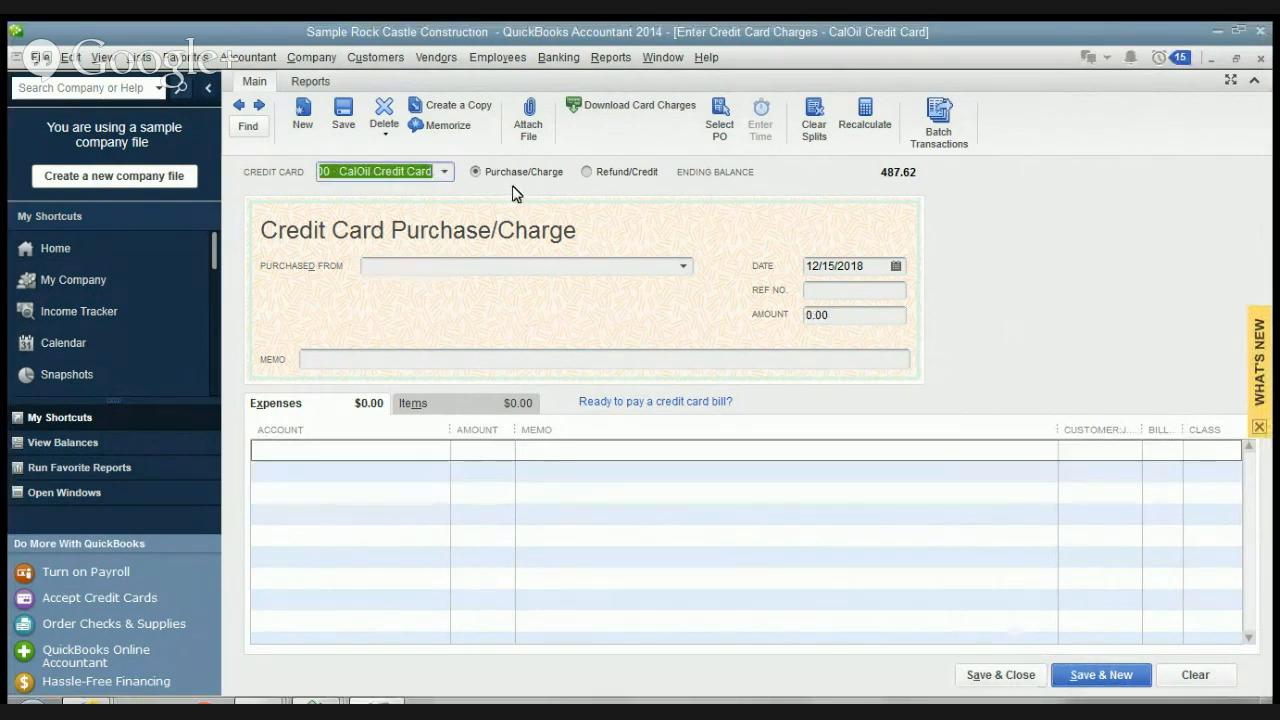
left_click(520, 266)
type("Best Buy")
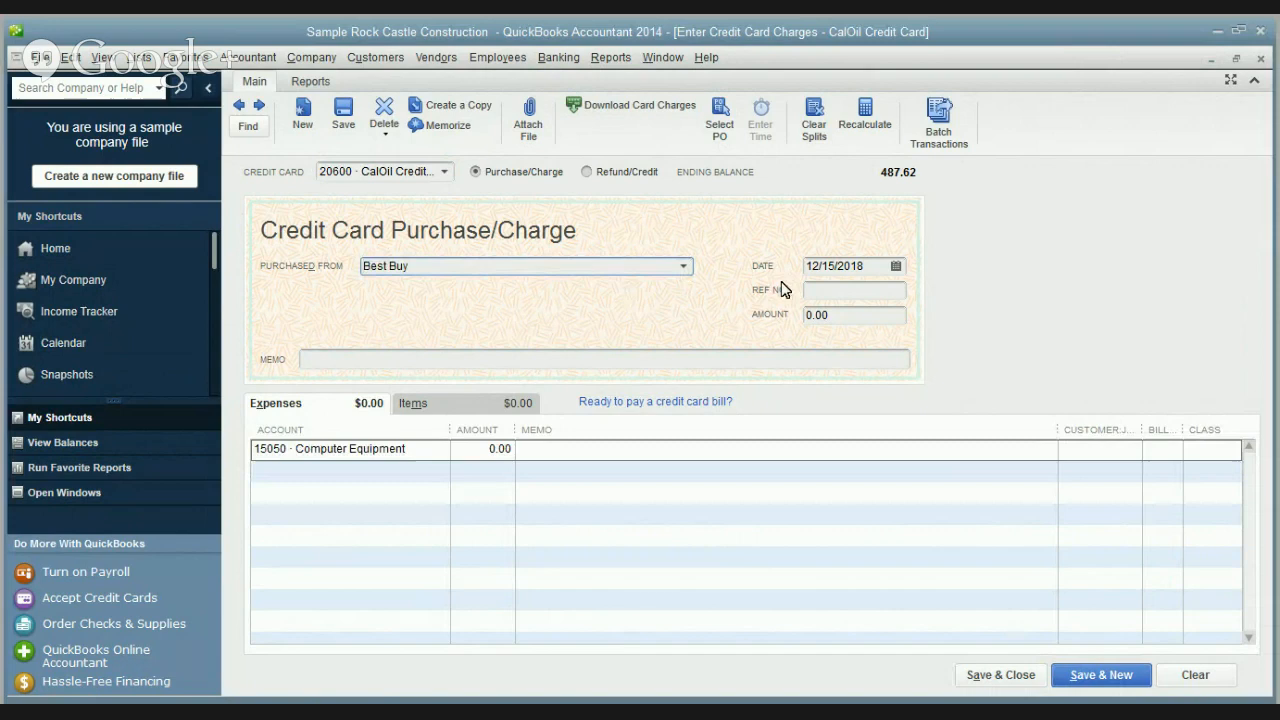
left_click(895, 266)
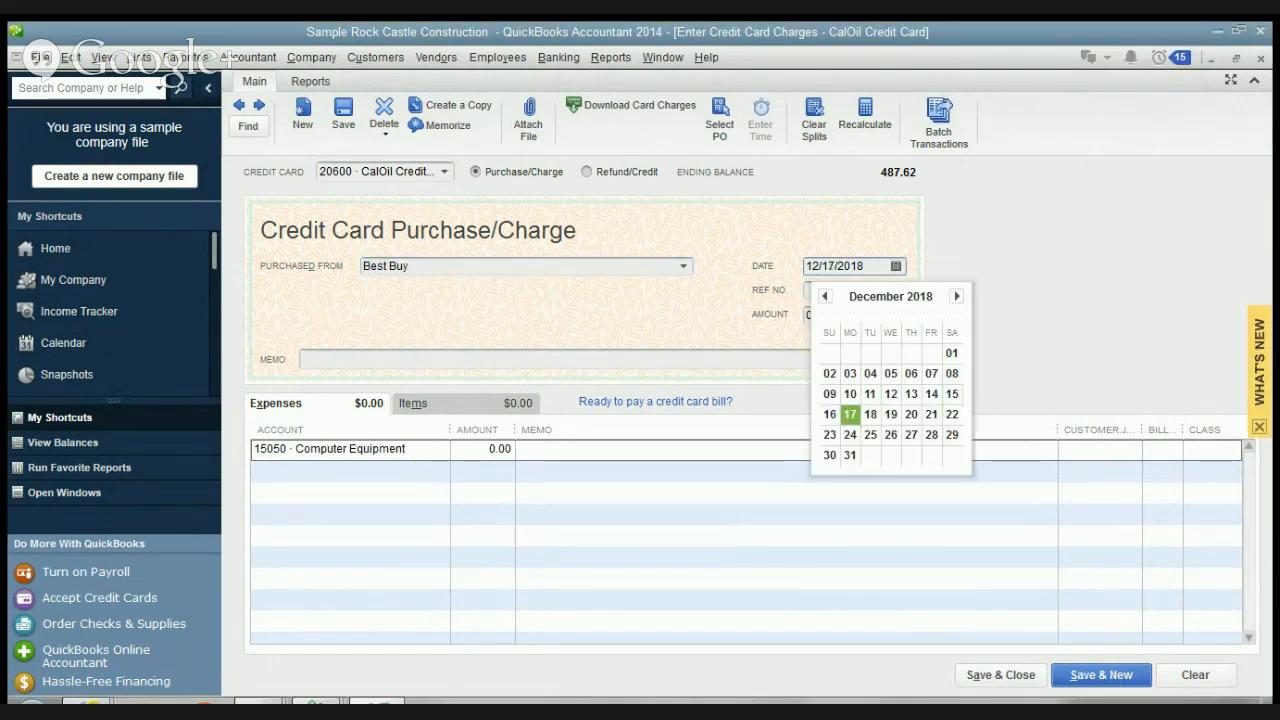
type("328")
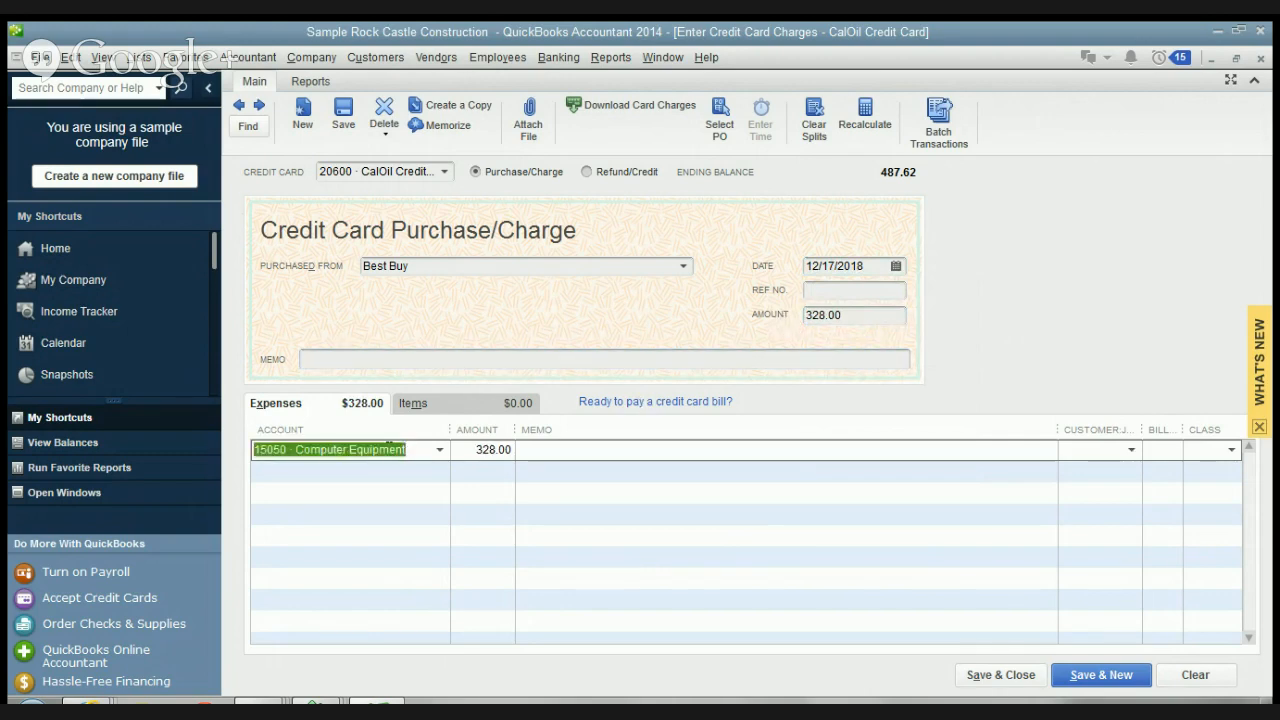
mouse_move(1000, 675)
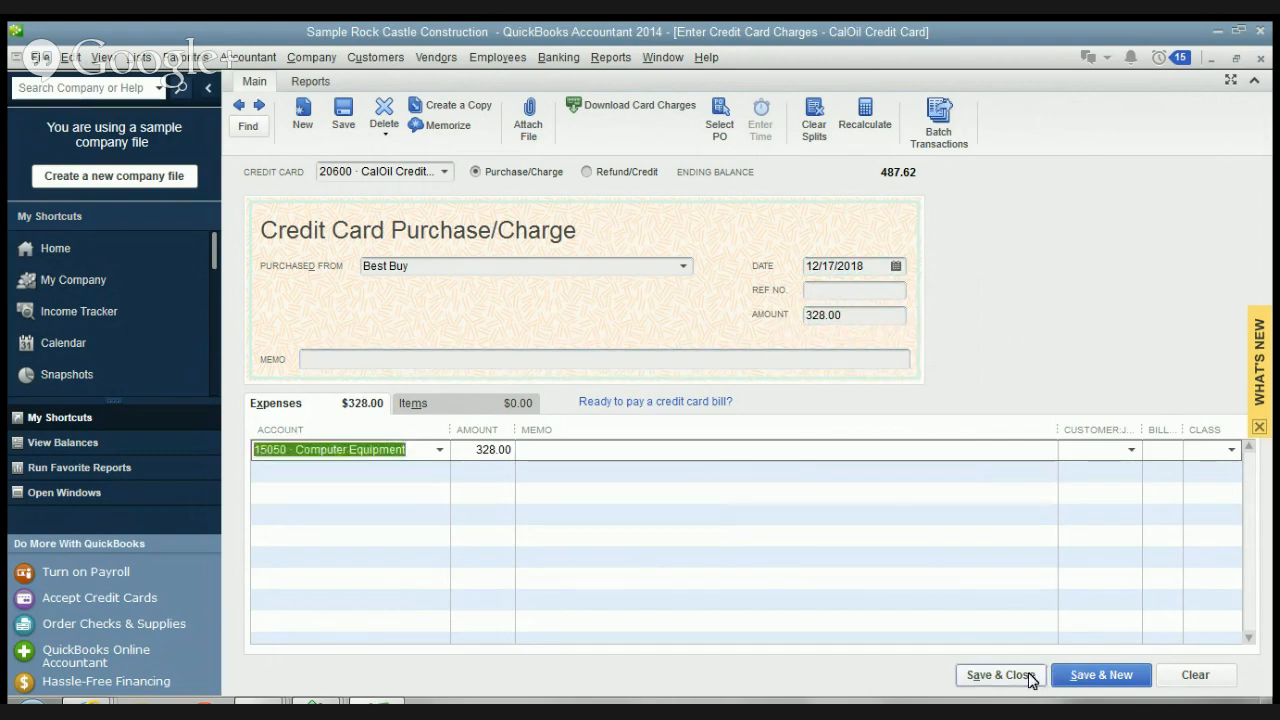
left_click(1100, 674)
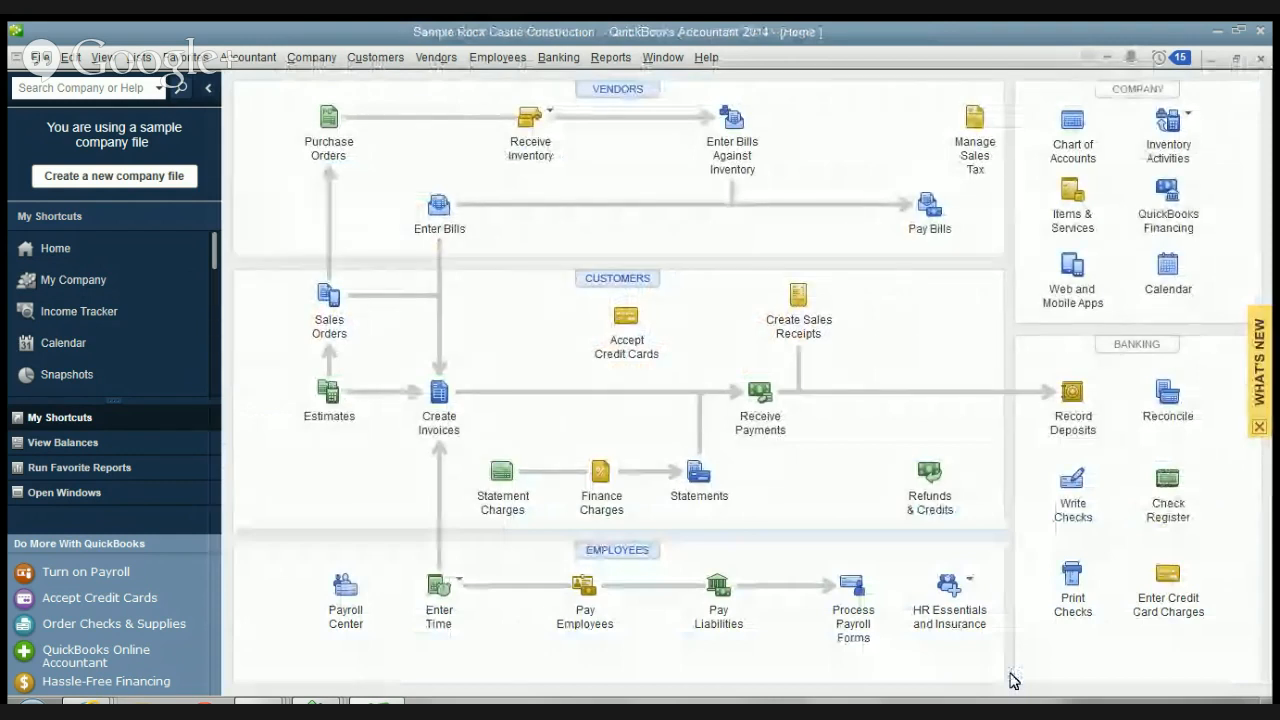
mouse_move(888, 417)
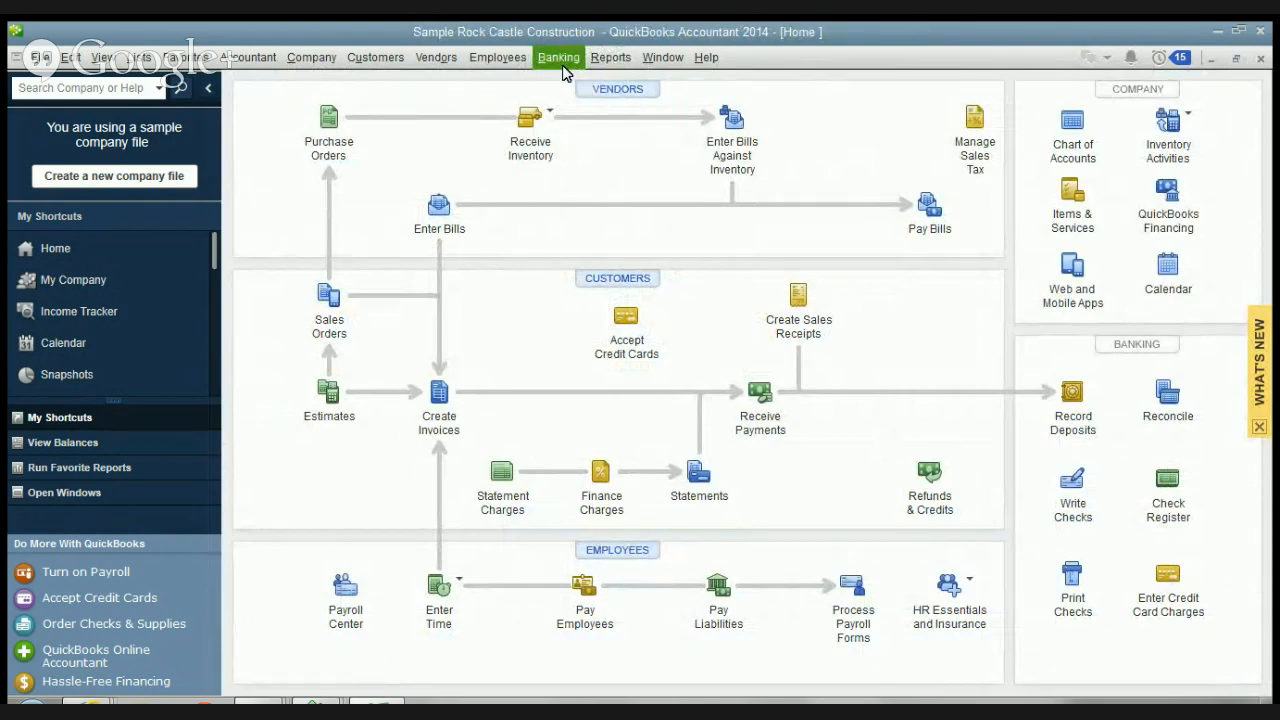
Set up 20600 CalOil reconciliation: ending balance 500, finance charge 9 to 62400 Interest Expense
left_click(558, 57)
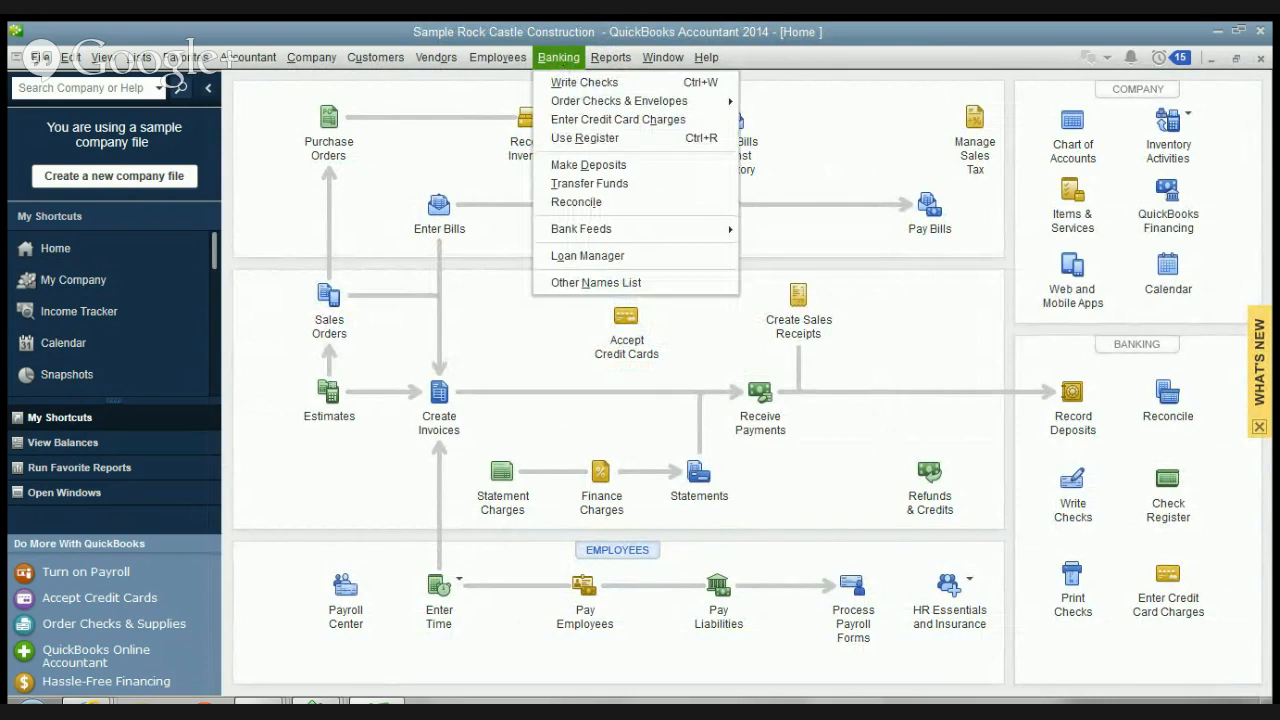
left_click(576, 202)
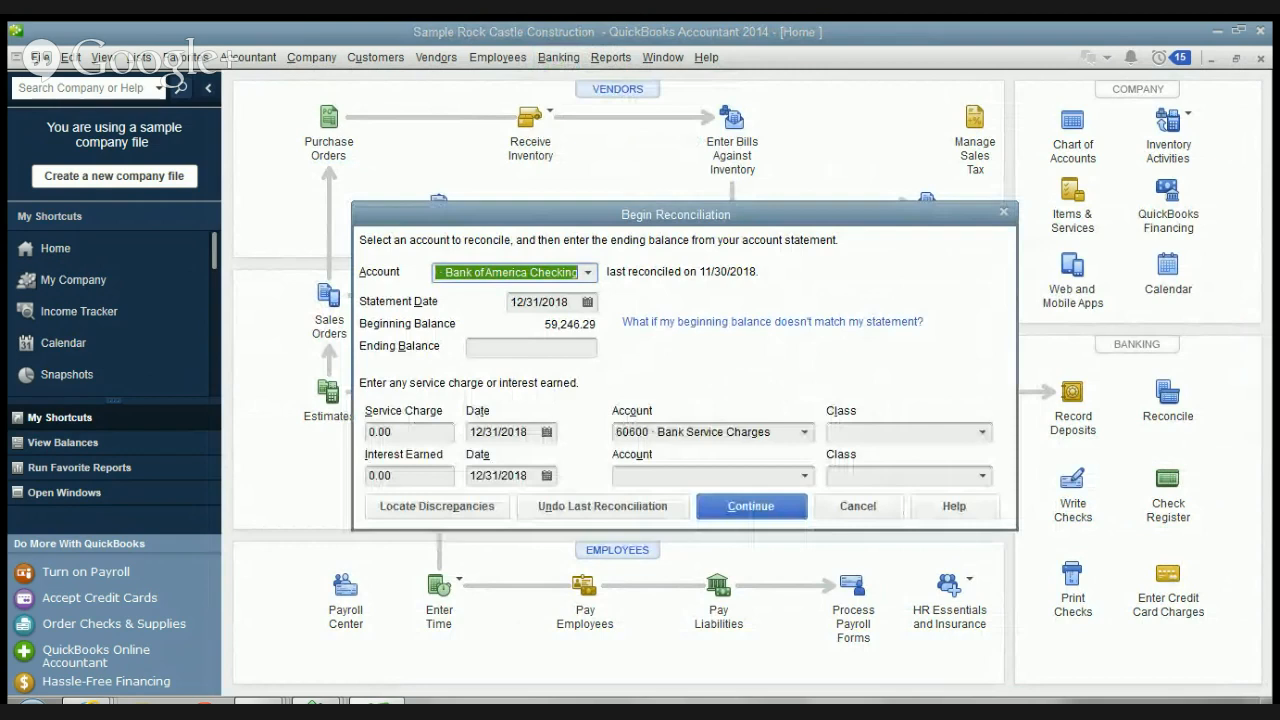
left_click(856, 505)
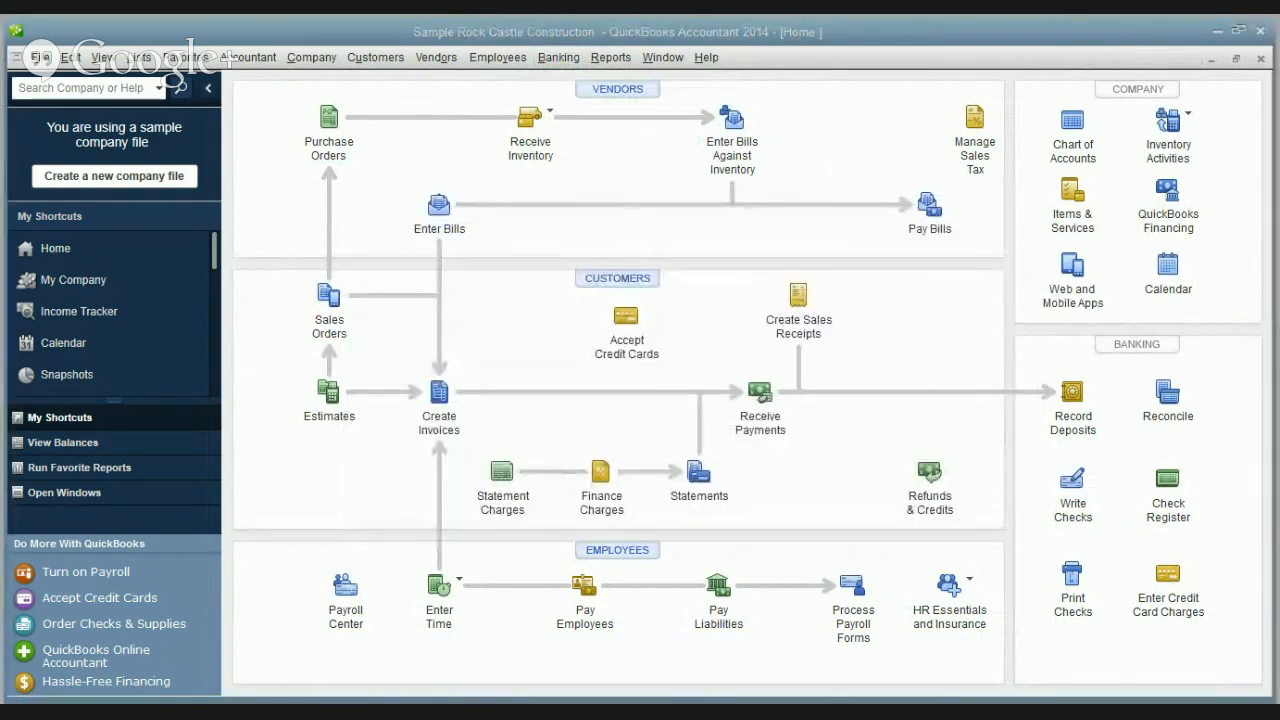
left_click(1167, 391)
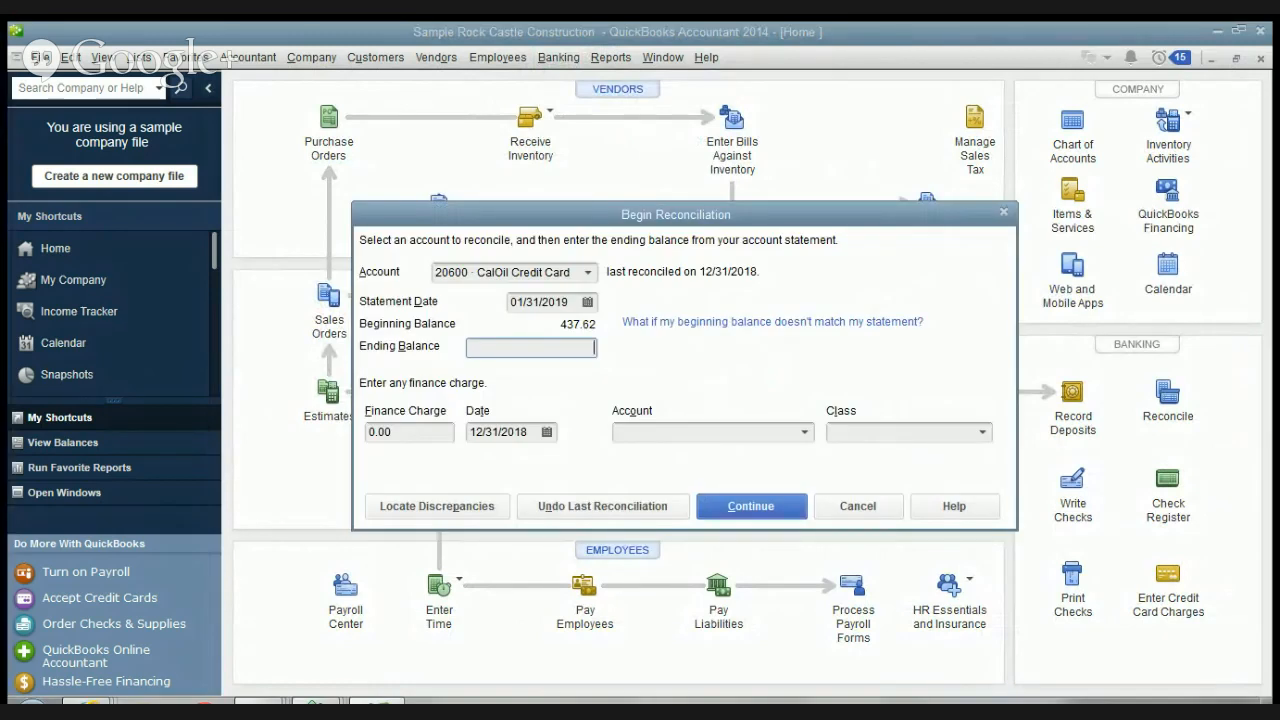
type("500.00")
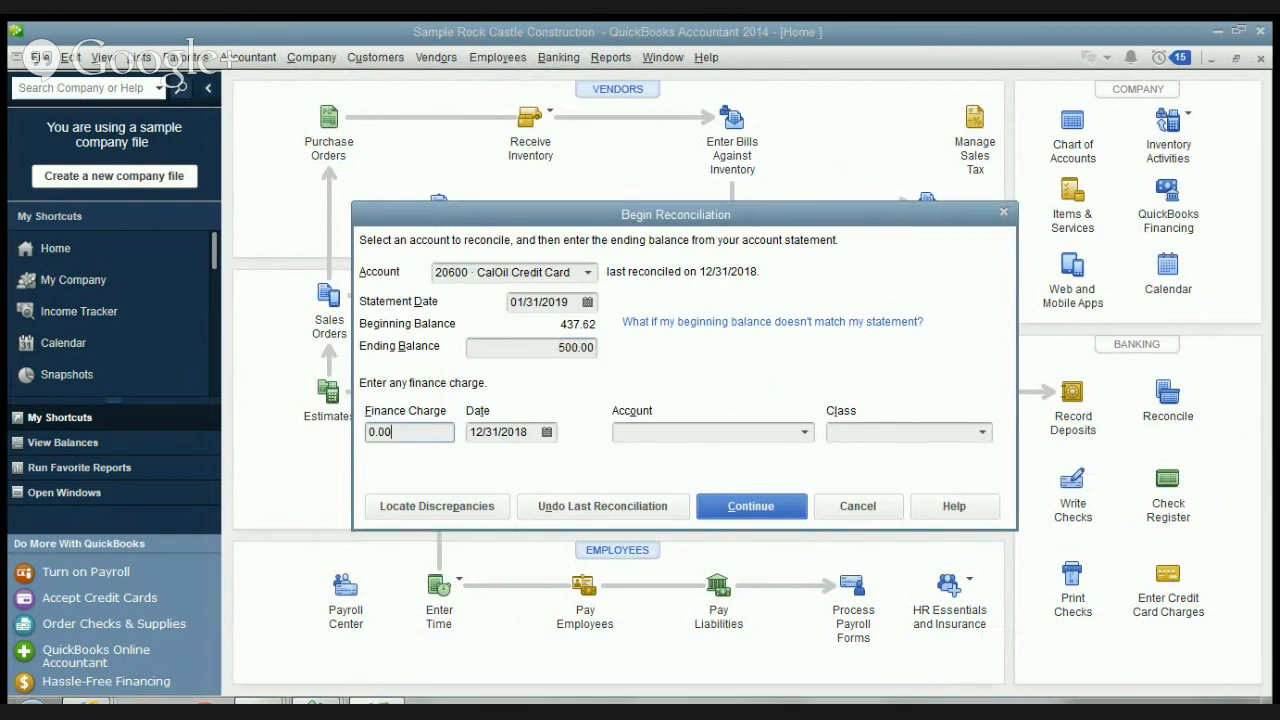
type("9")
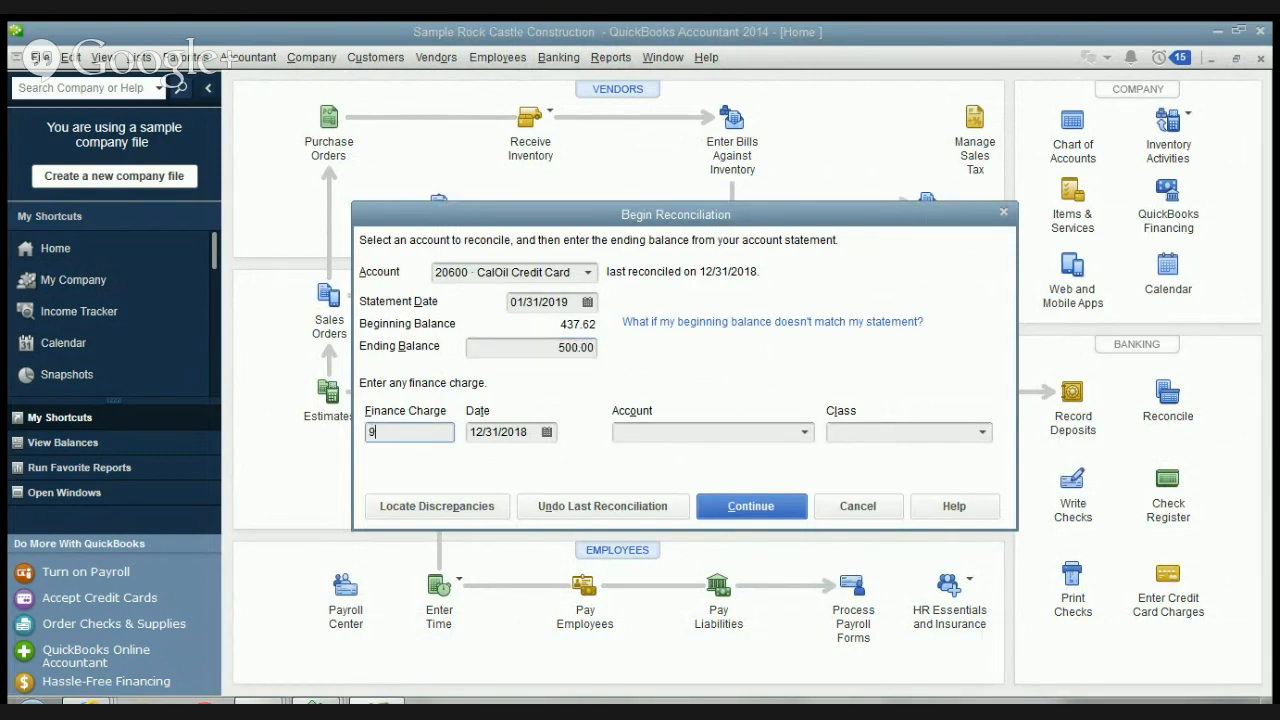
left_click(705, 432)
type("62400 · Interest Expense")
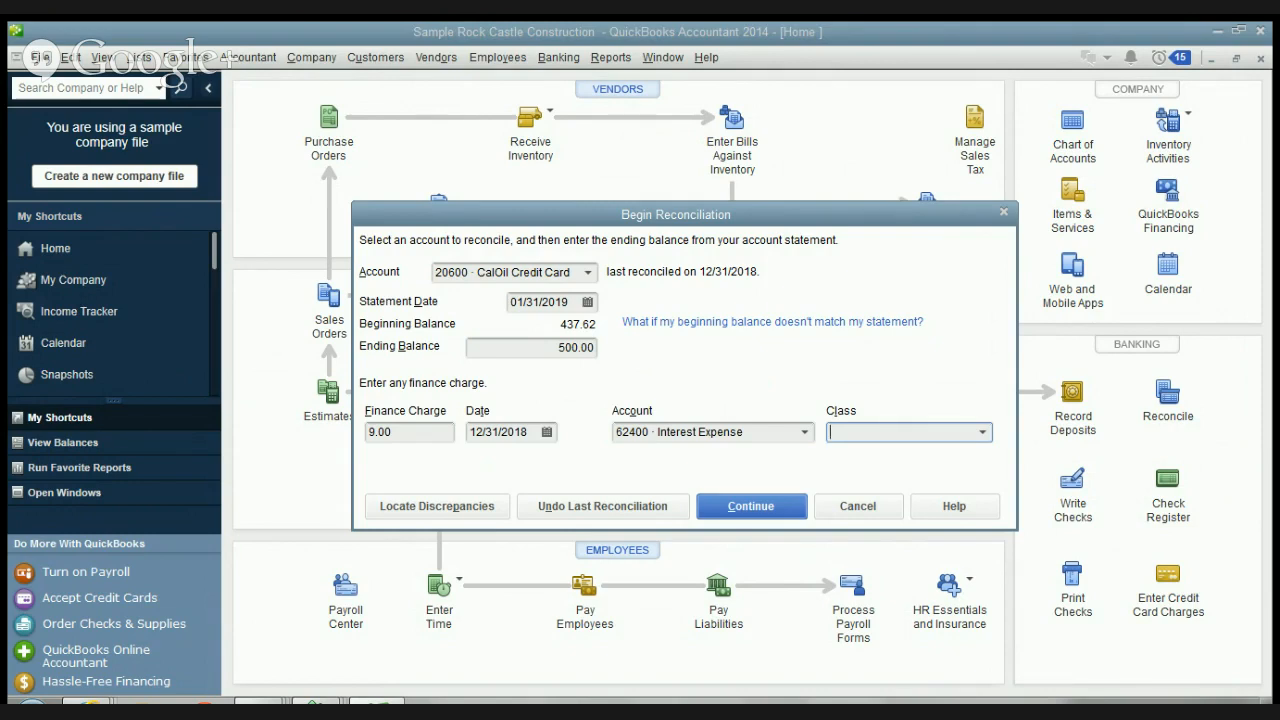
Mark the C.U. Electric, Cal Gas & Electric and Best Buy charges and the $25 payment cleared
left_click(750, 506)
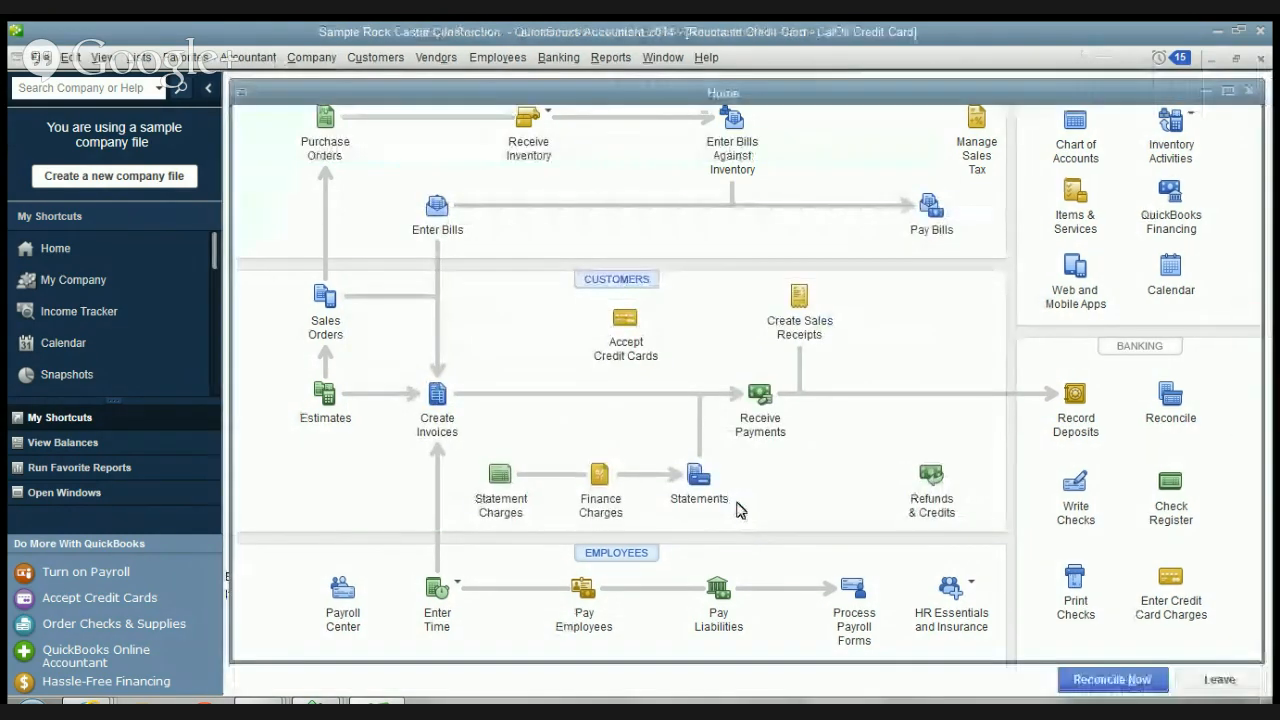
left_click(1112, 679)
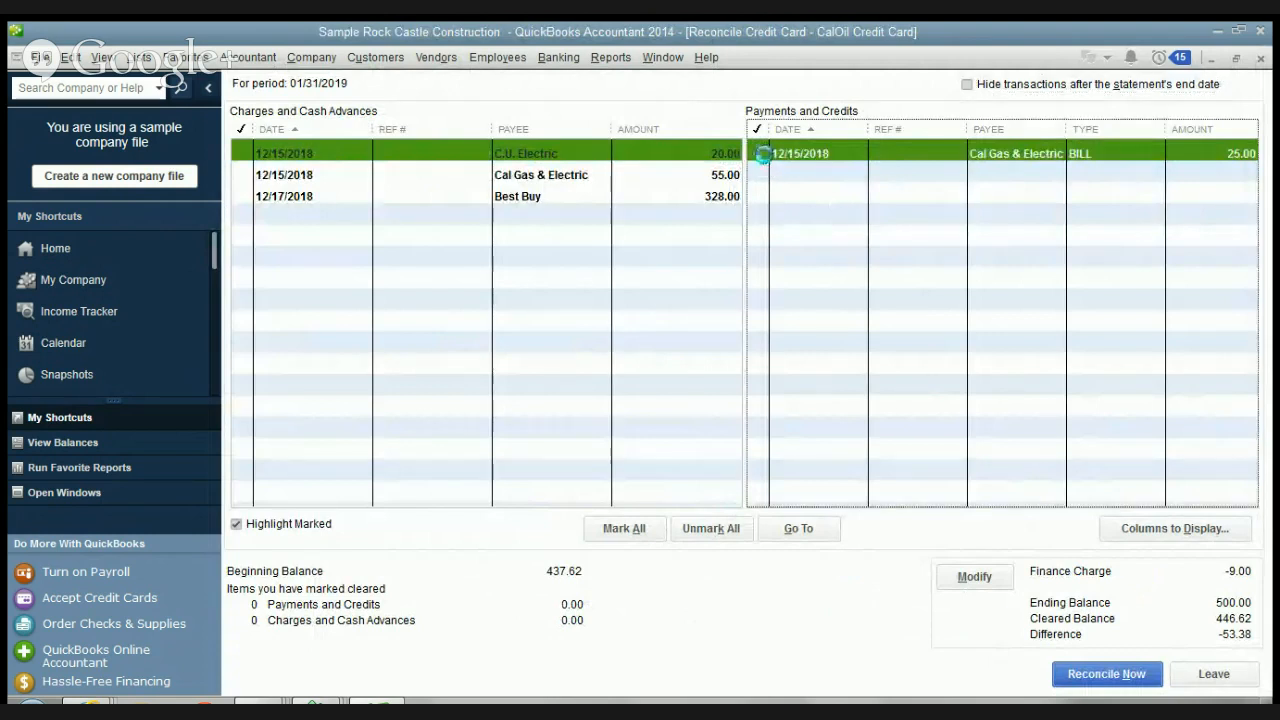
left_click(240, 153)
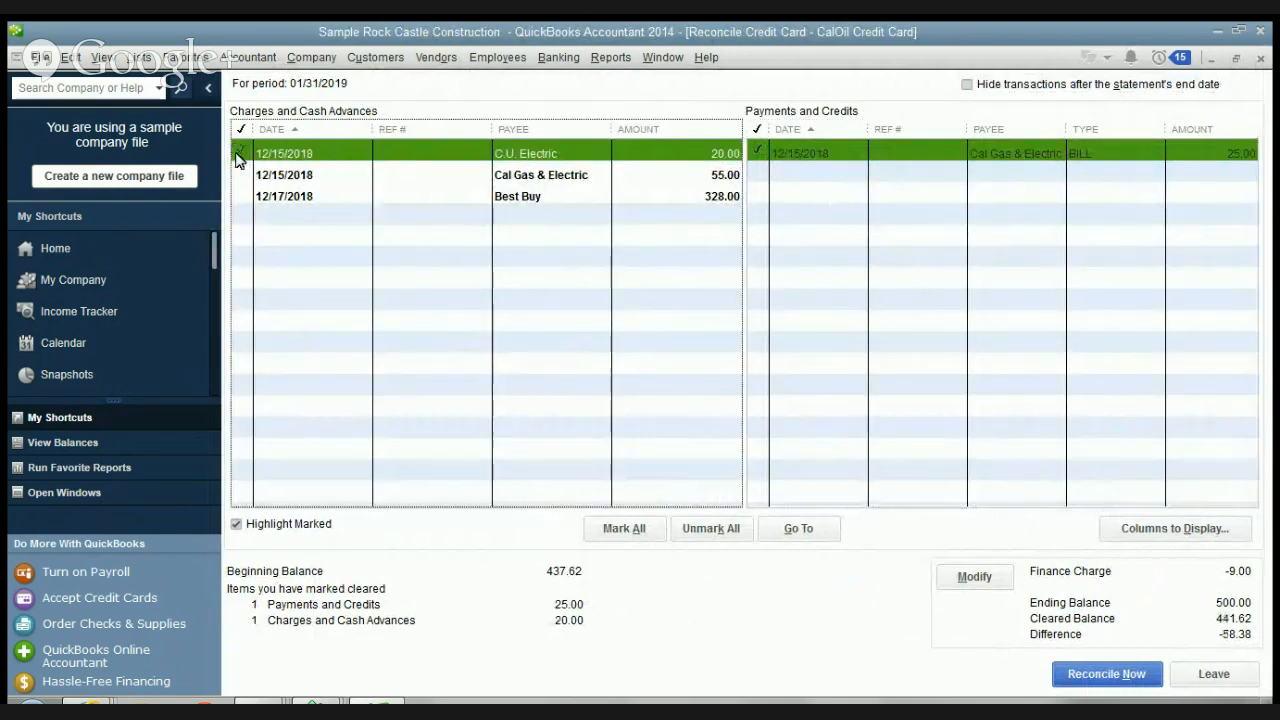
left_click(240, 196)
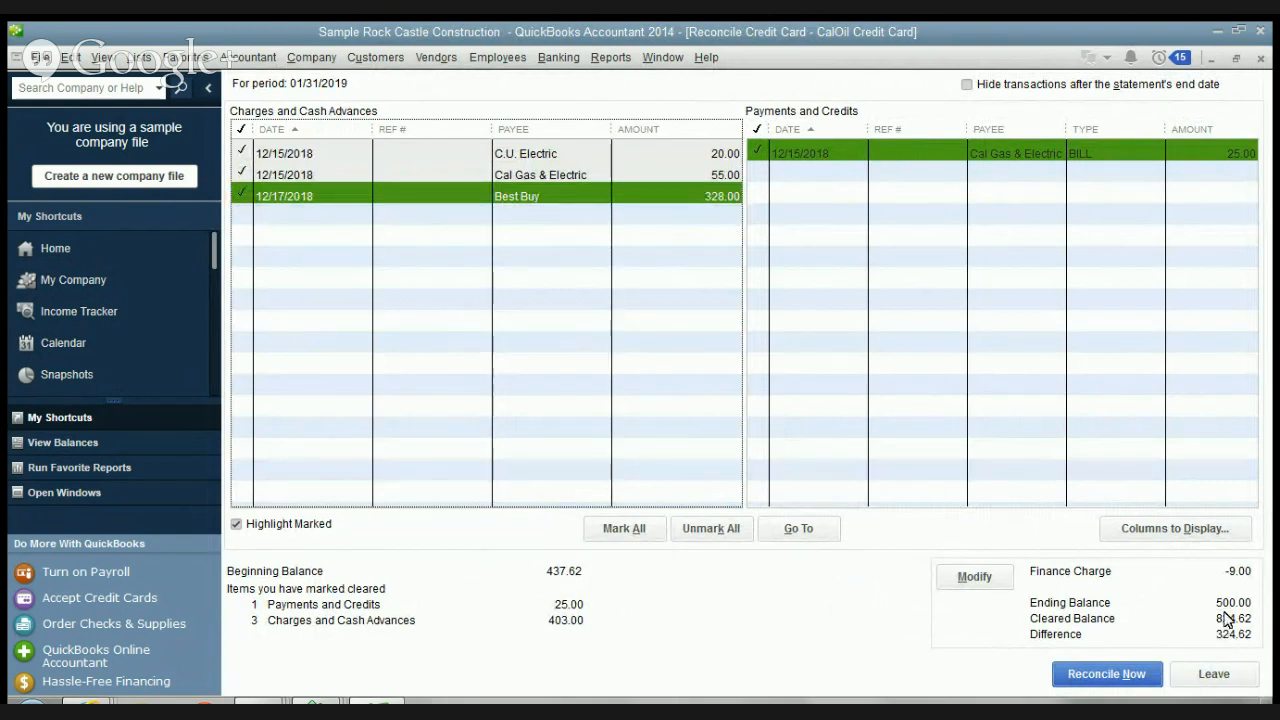
mouse_move(1220, 614)
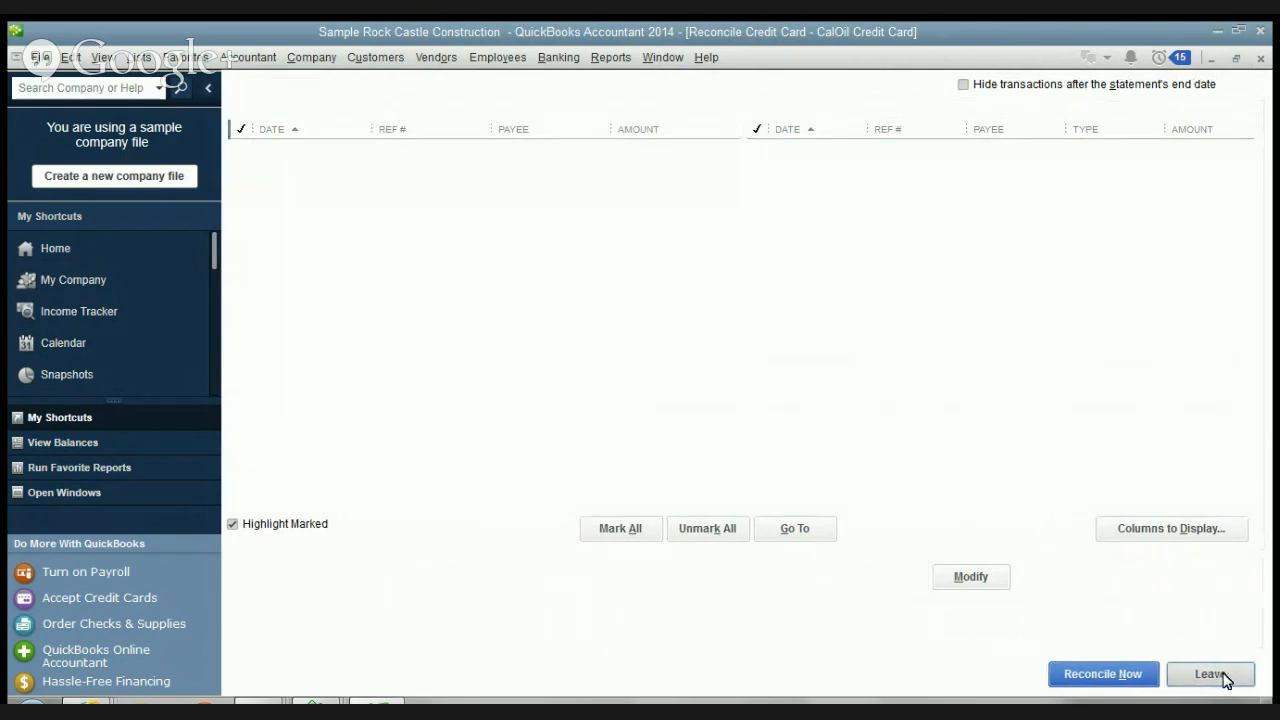
Leave the unfinished CalOil reconciliation and return to the Home page
left_click(1209, 673)
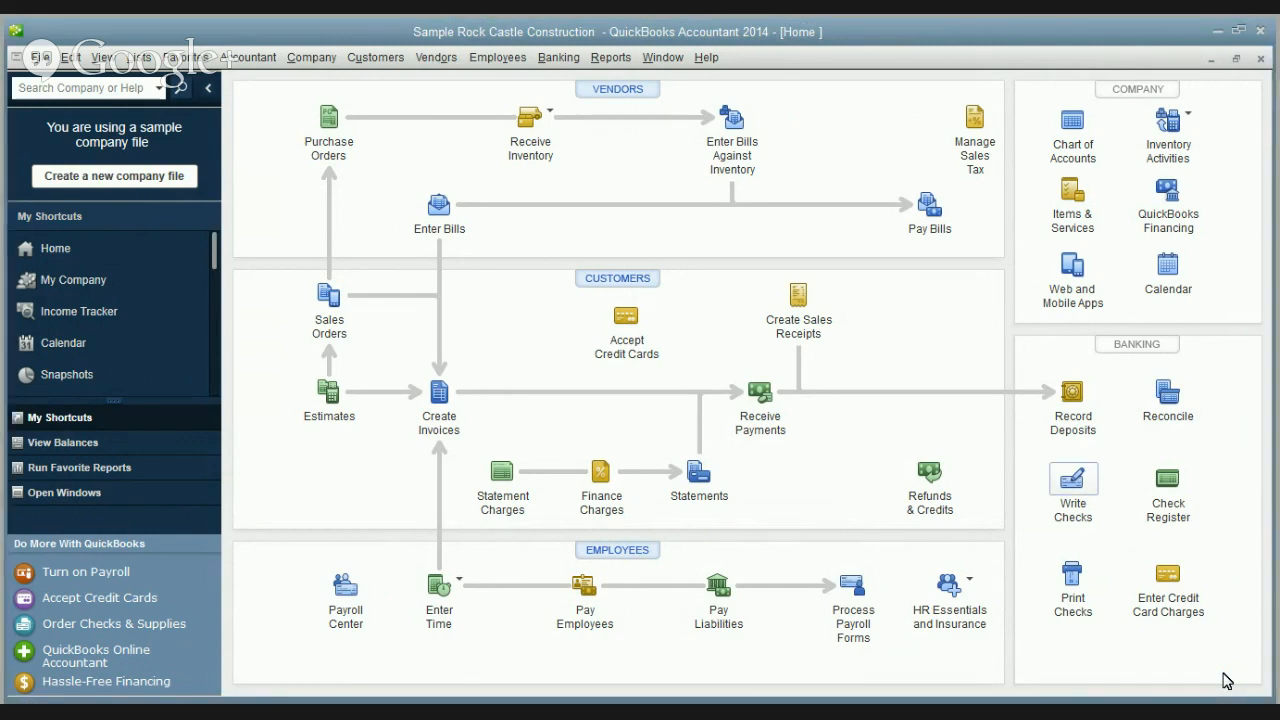
mouse_move(993, 499)
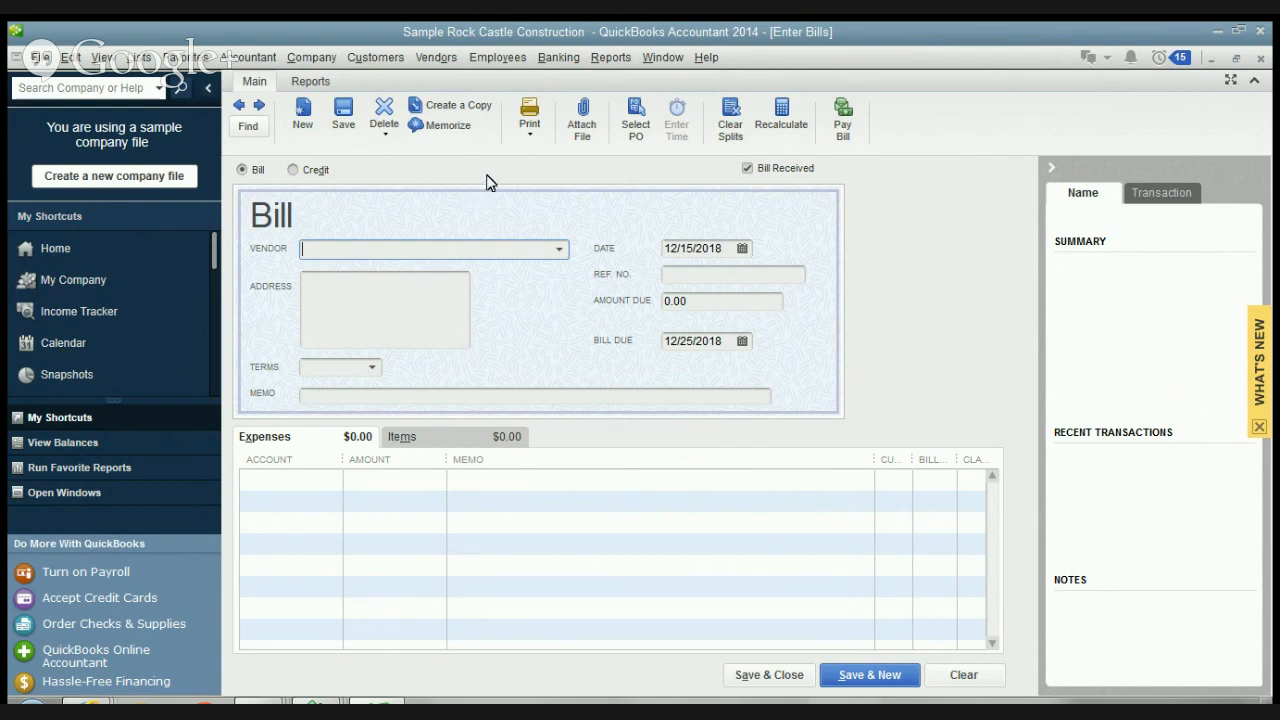
mouse_move(533, 173)
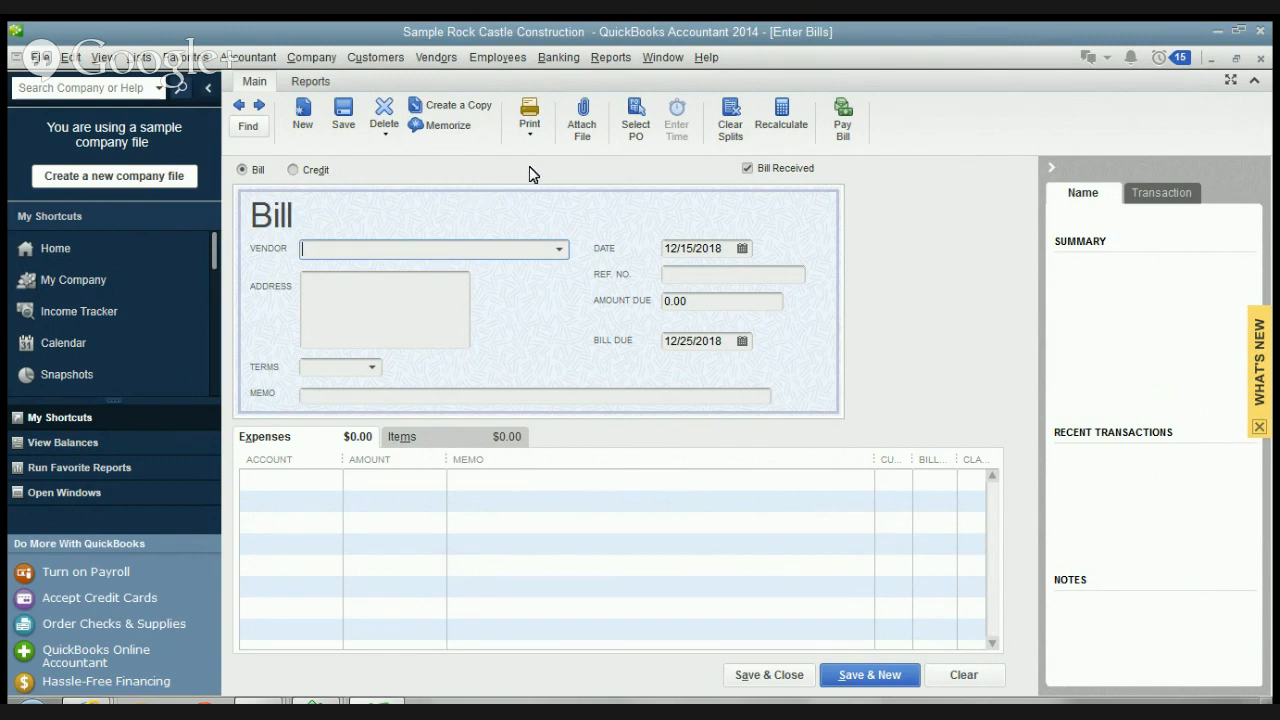
mouse_move(520, 167)
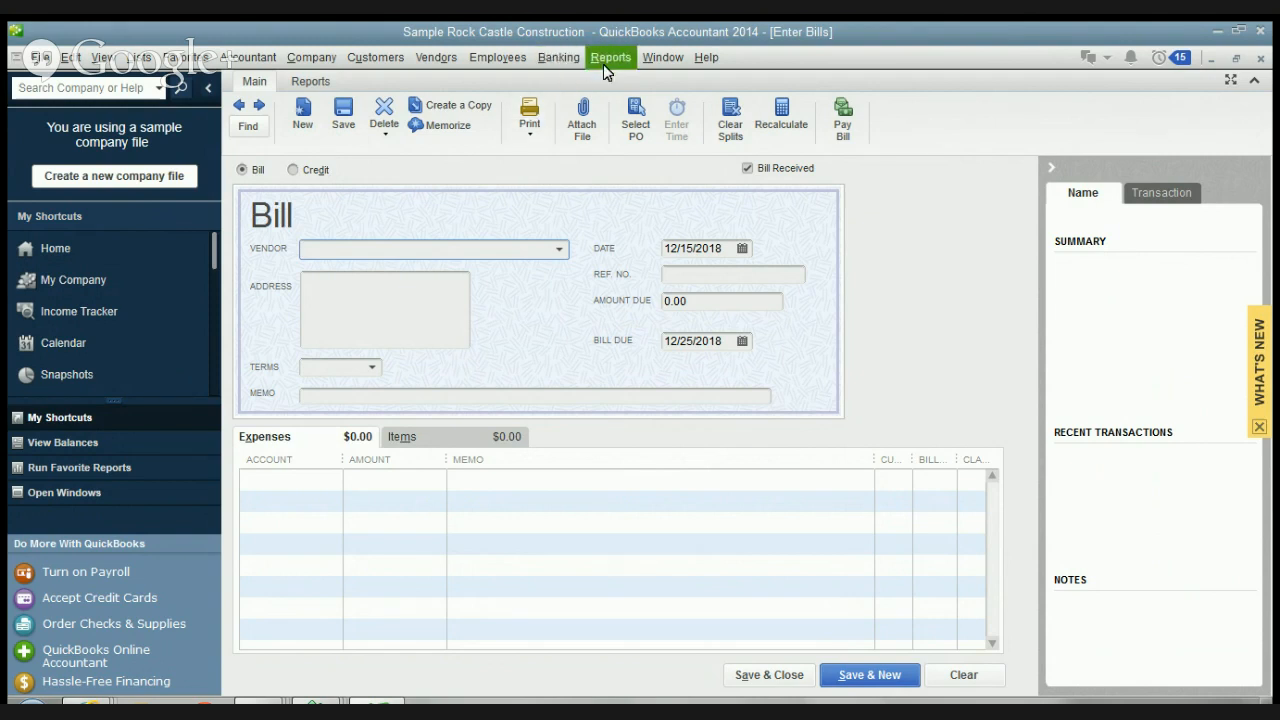
Open a blank credit card charge form for the CalOil Credit Card
left_click(558, 57)
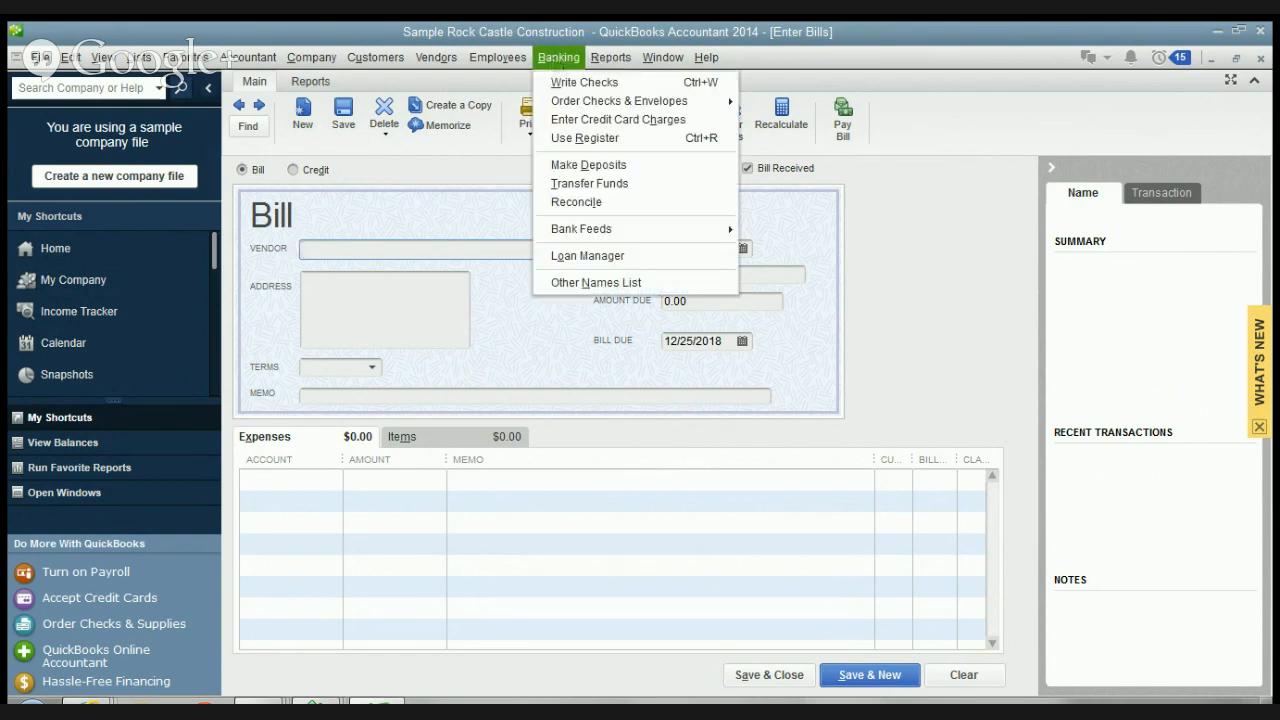
mouse_move(618, 119)
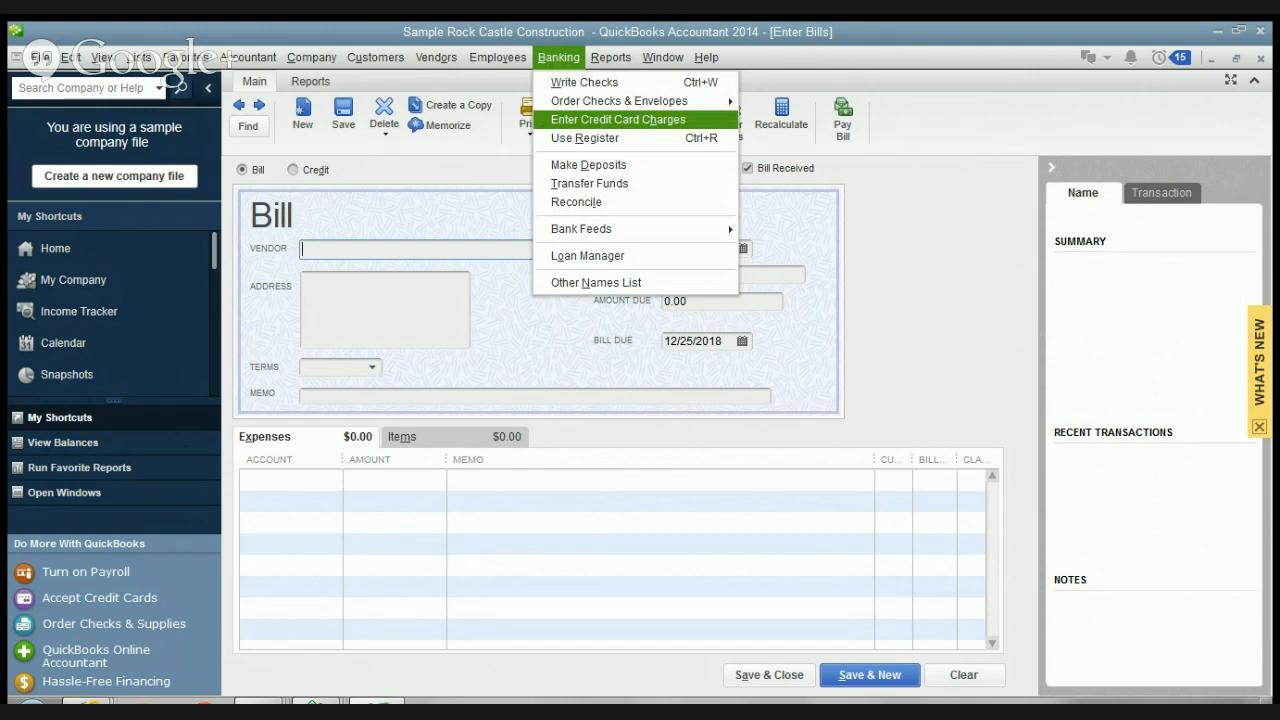
left_click(617, 119)
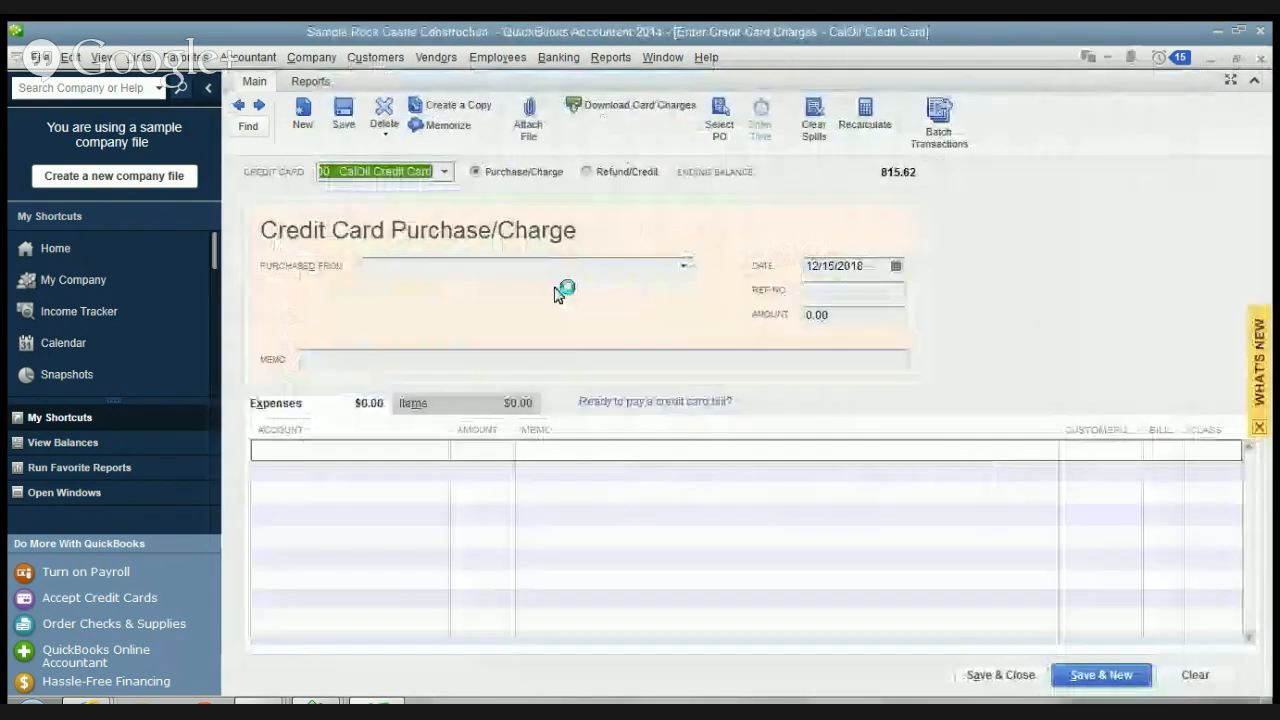
mouse_move(558, 303)
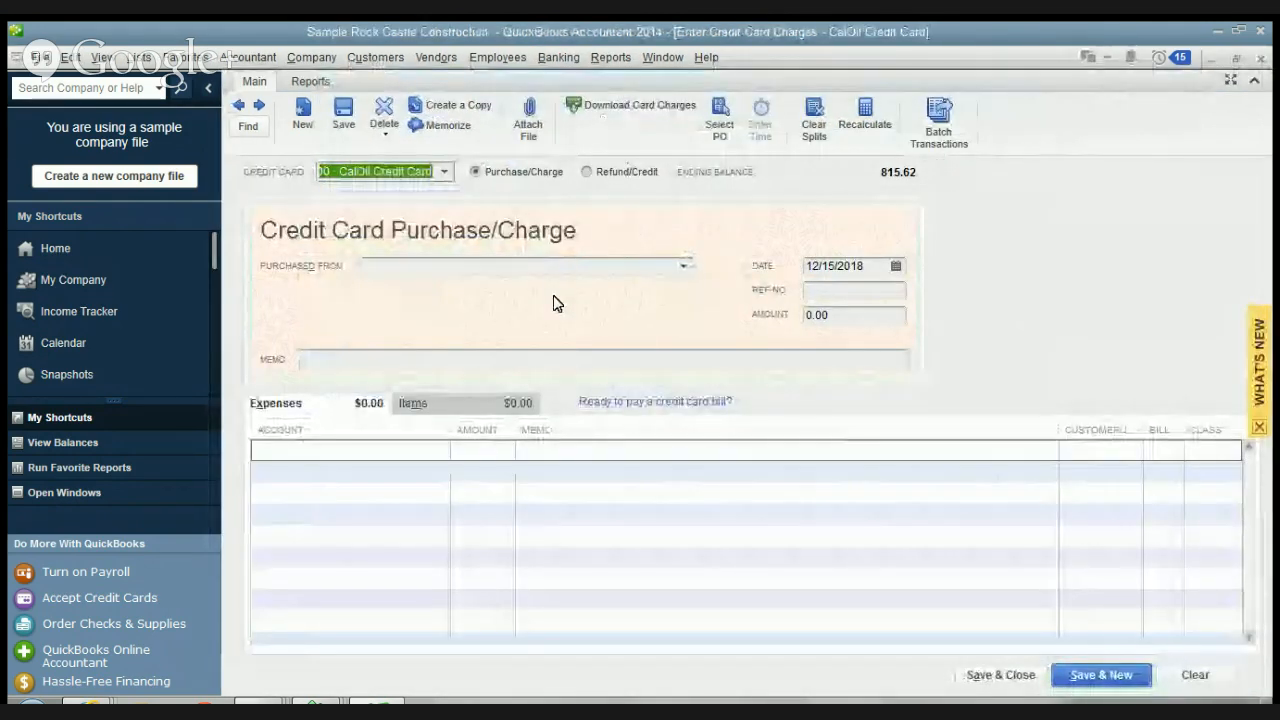